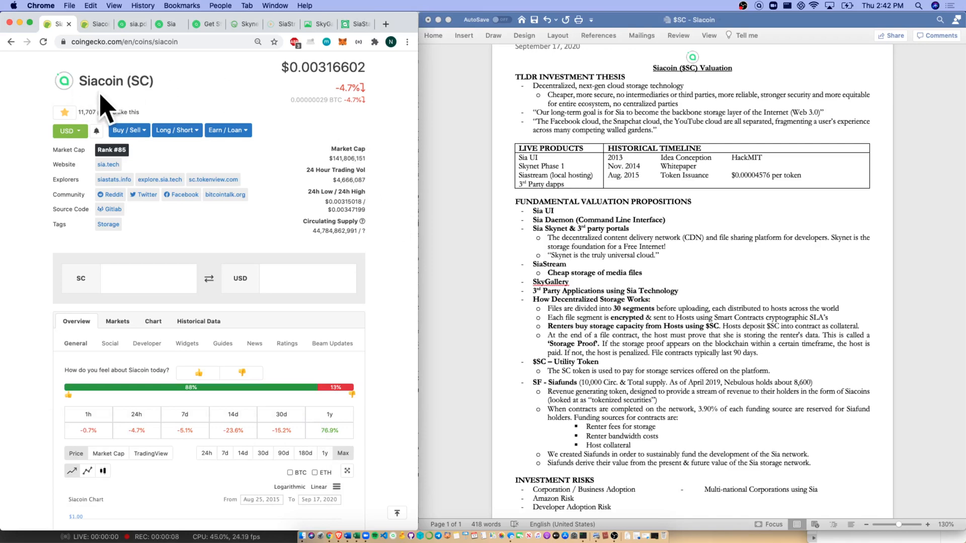
mouse_move(144, 65)
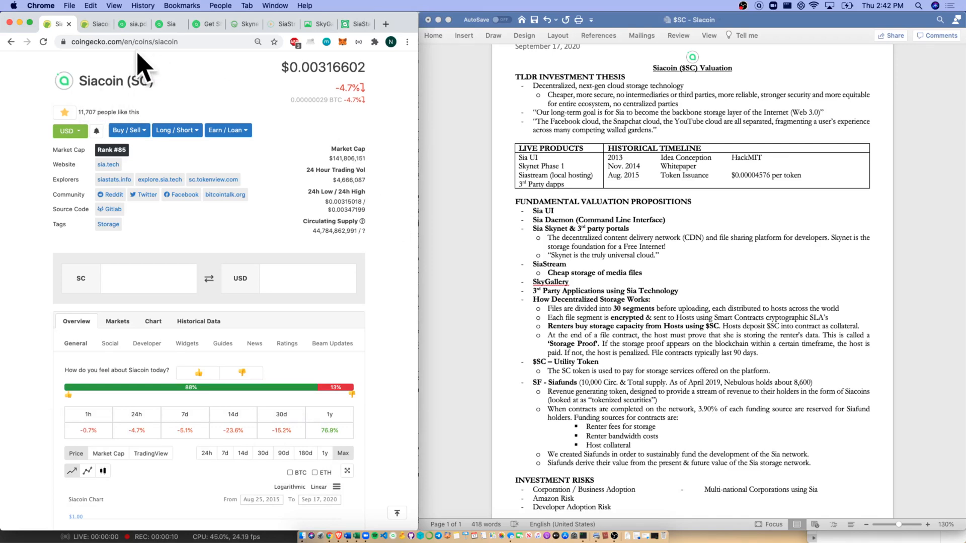
mouse_move(360, 175)
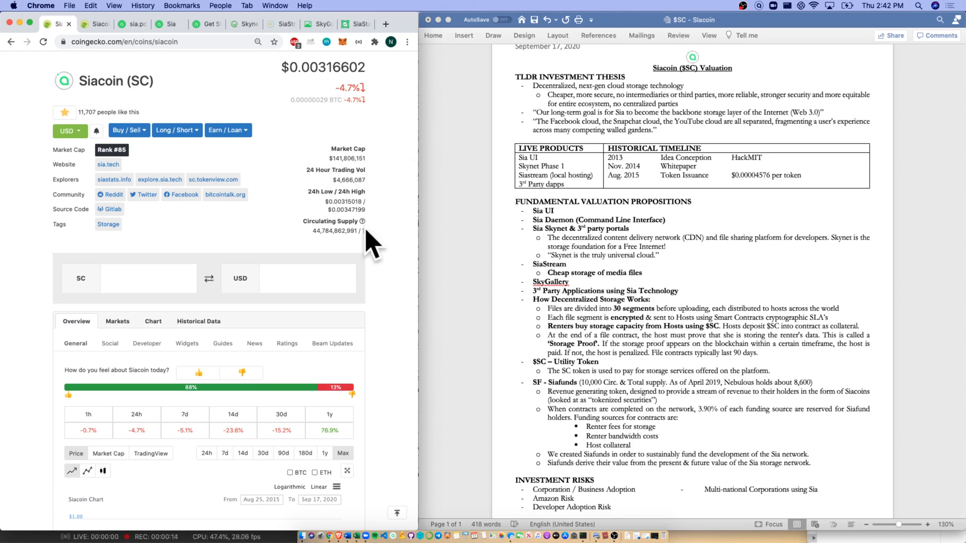
mouse_move(342, 255)
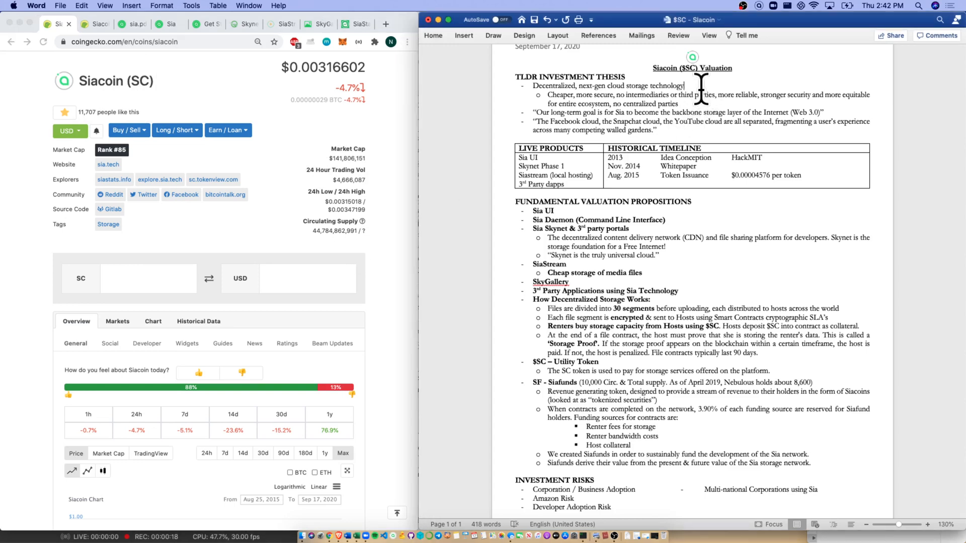
Select the first TLDR investment thesis bullet to make it bold.
drag(531, 85, 684, 84)
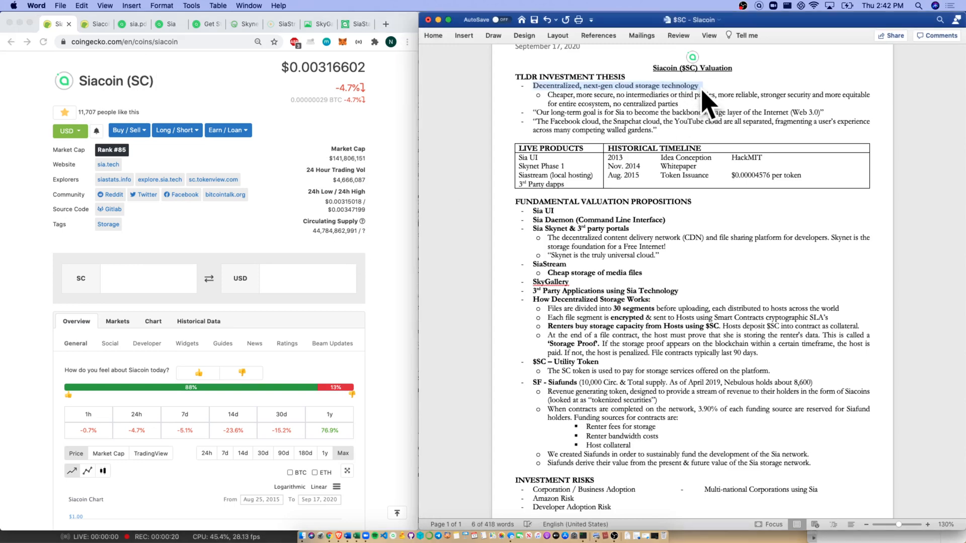
mouse_move(769, 98)
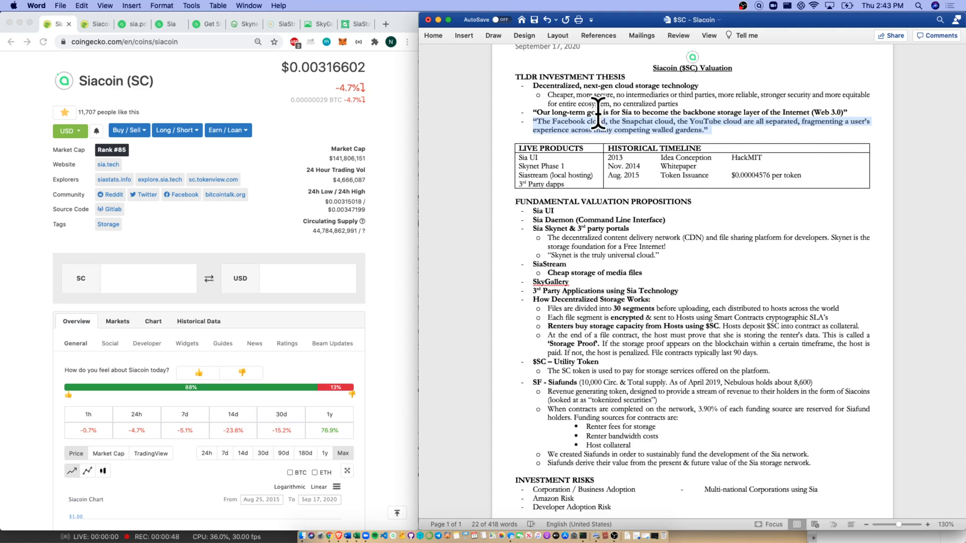
click(130, 24)
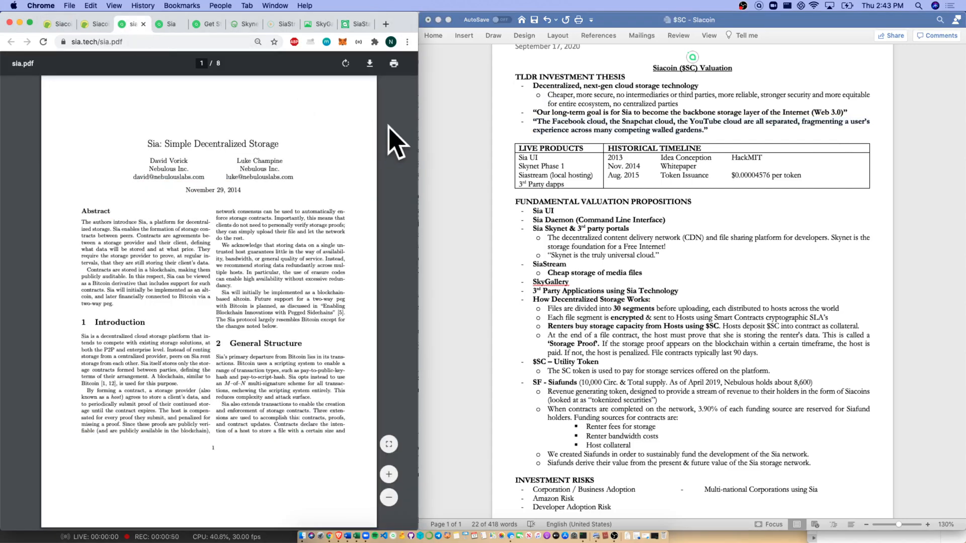
mouse_move(653, 185)
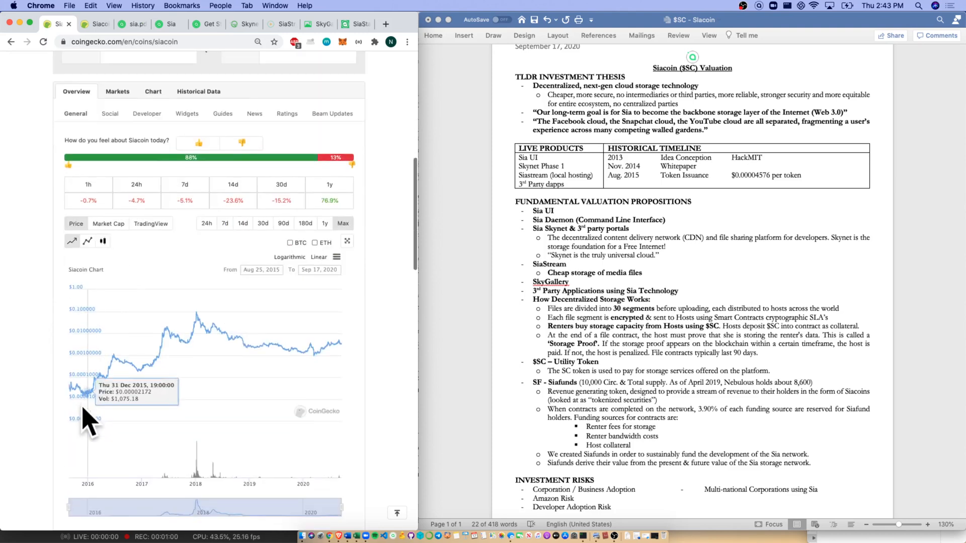
mouse_move(450, 206)
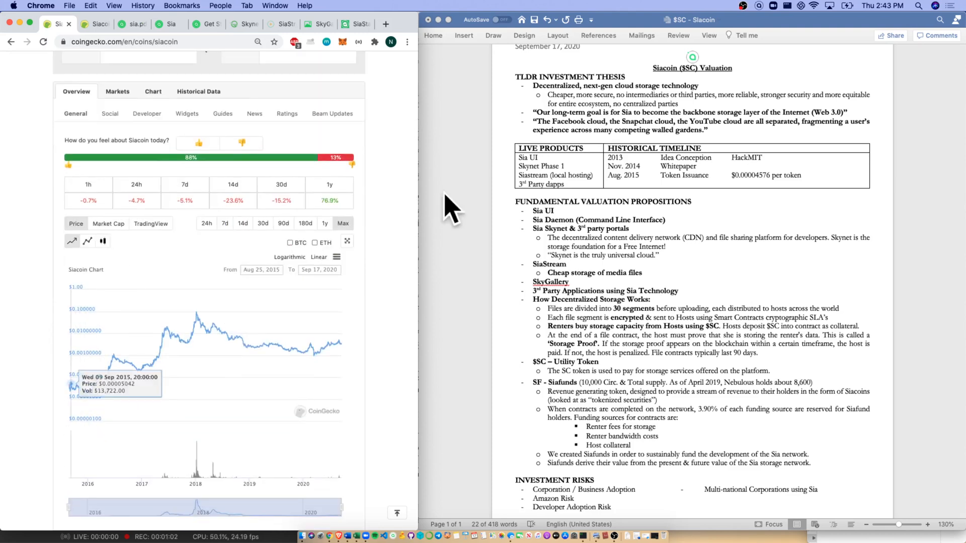
drag(533, 121, 709, 130)
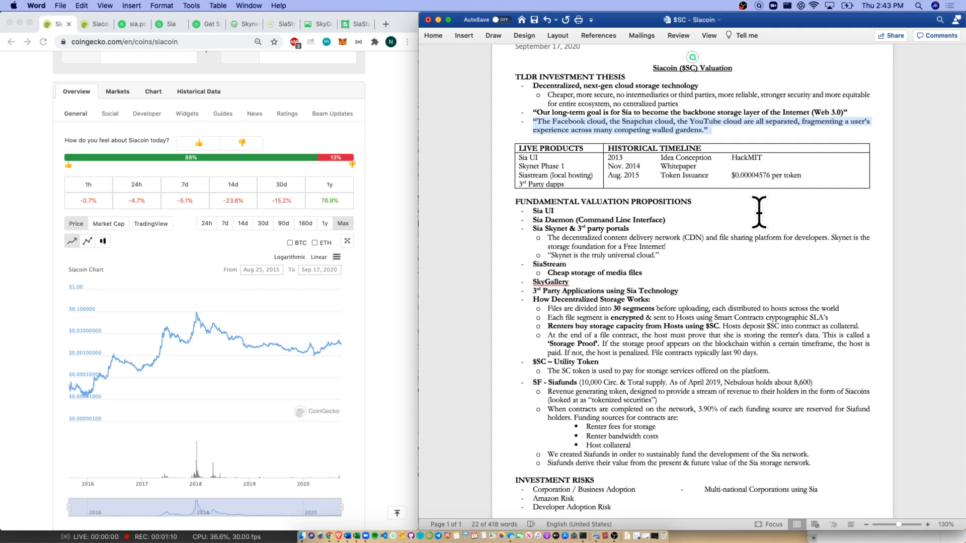
scroll(down, 3)
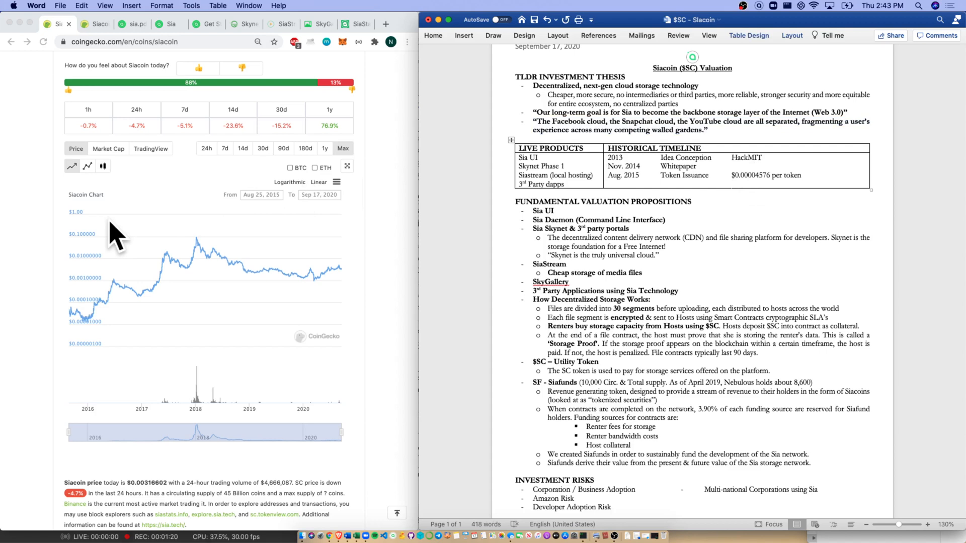
mouse_move(81, 354)
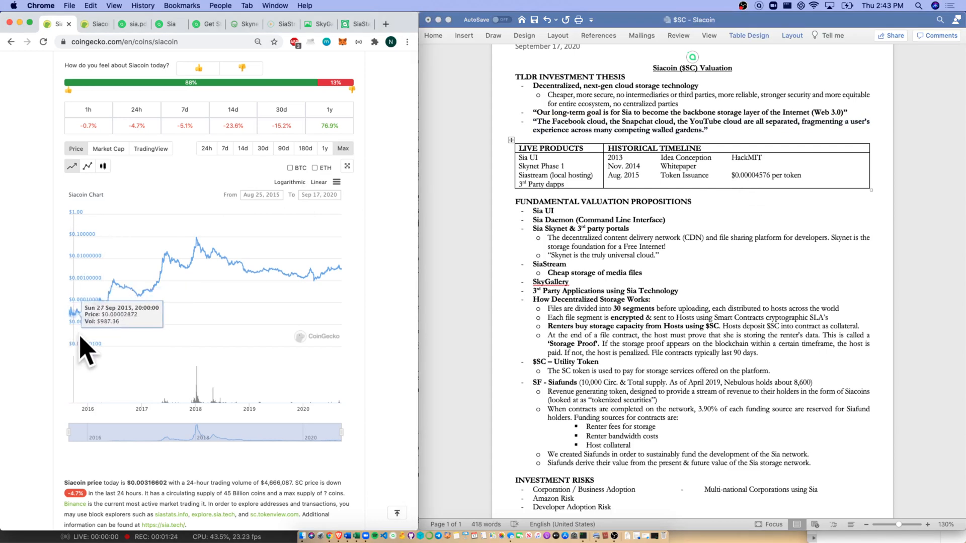
mouse_move(194, 325)
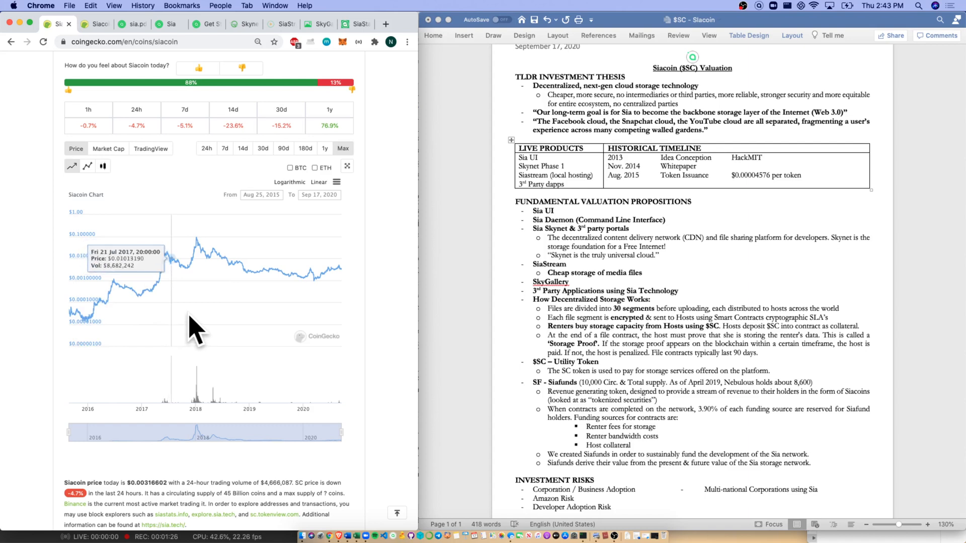
mouse_move(293, 319)
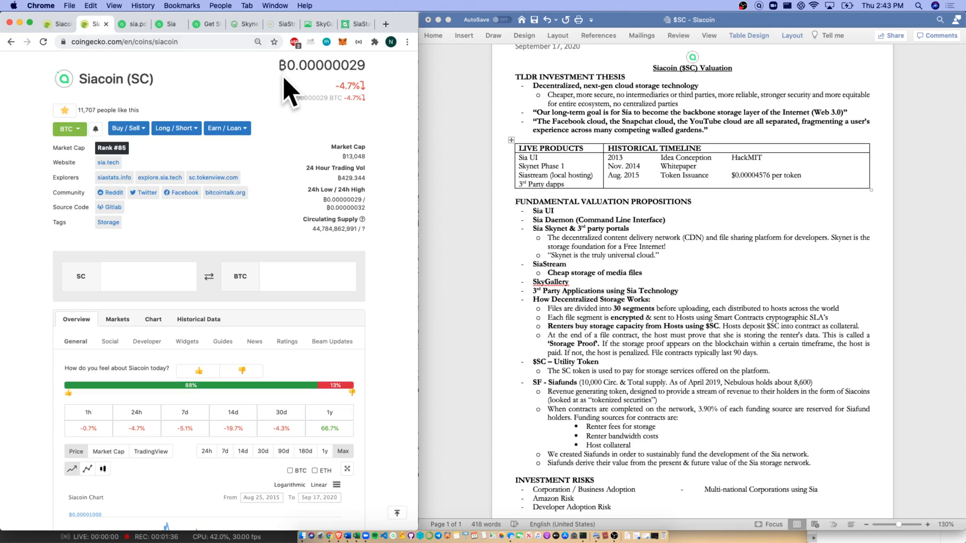
mouse_move(276, 140)
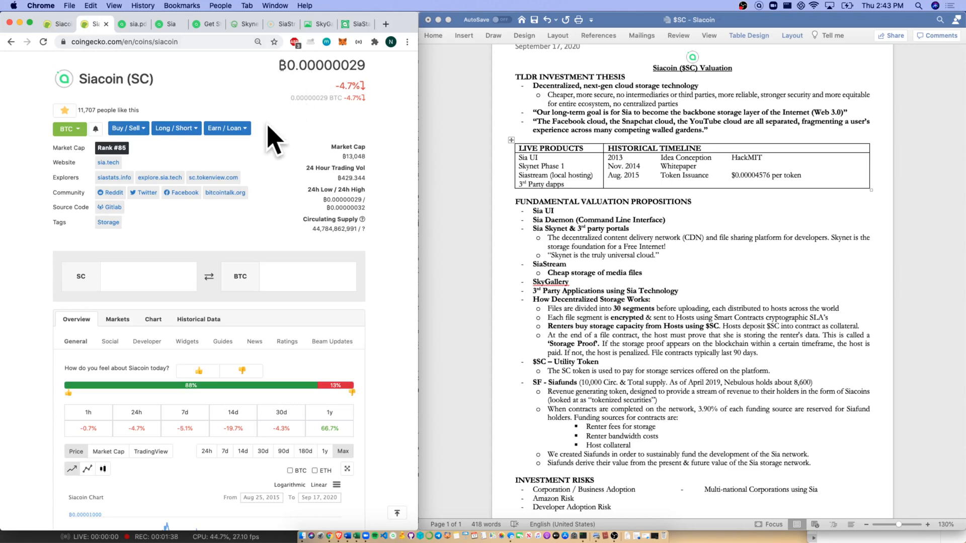
Scroll down to the Max price history chart shown in BTC.
scroll(down, 3)
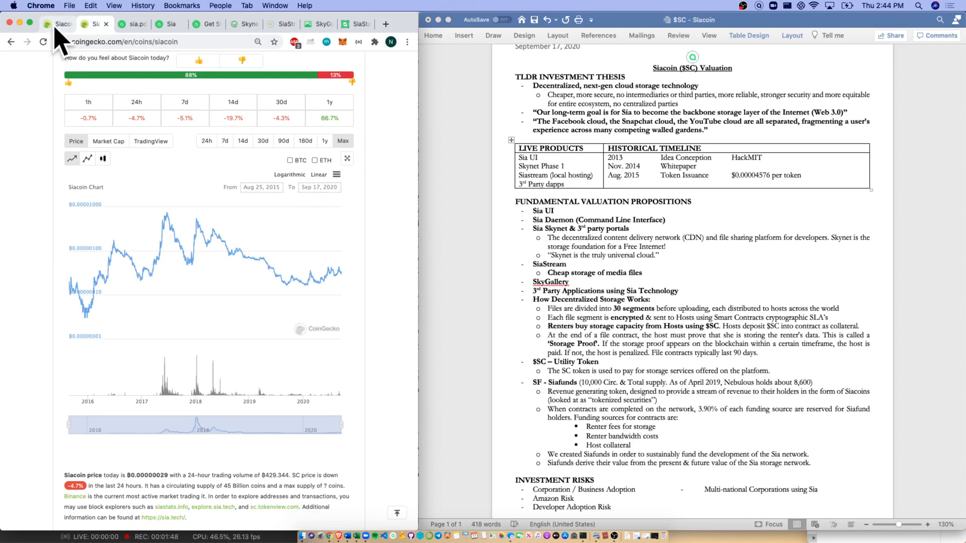
mouse_move(232, 265)
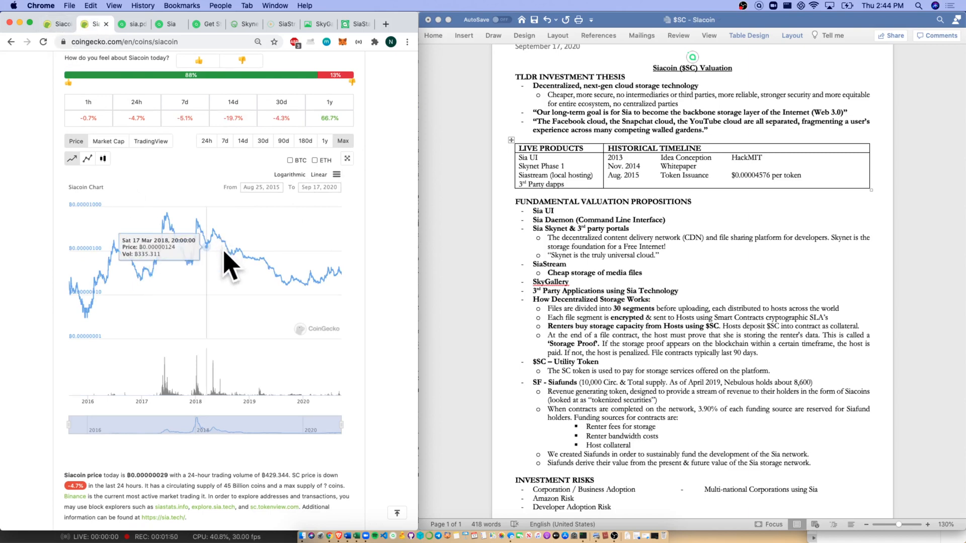
mouse_move(295, 290)
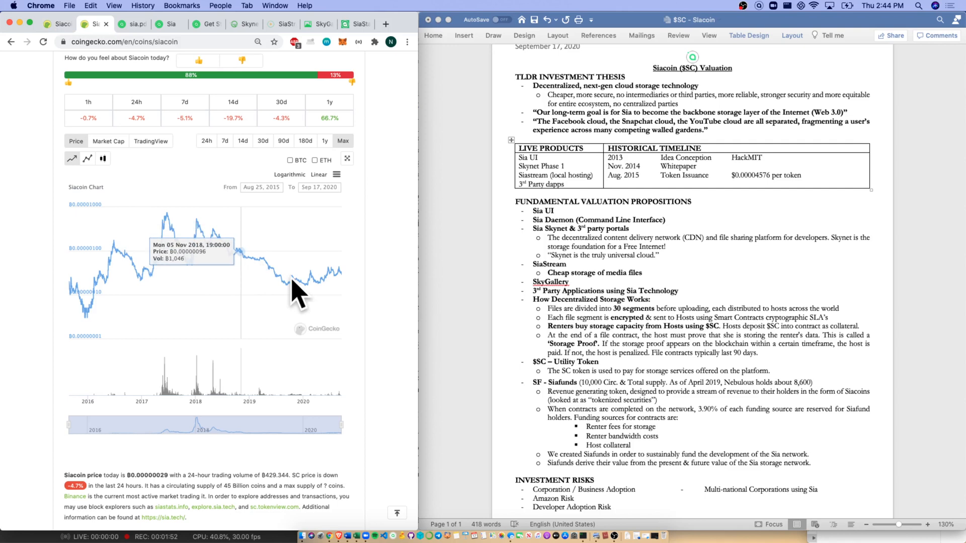
mouse_move(317, 311)
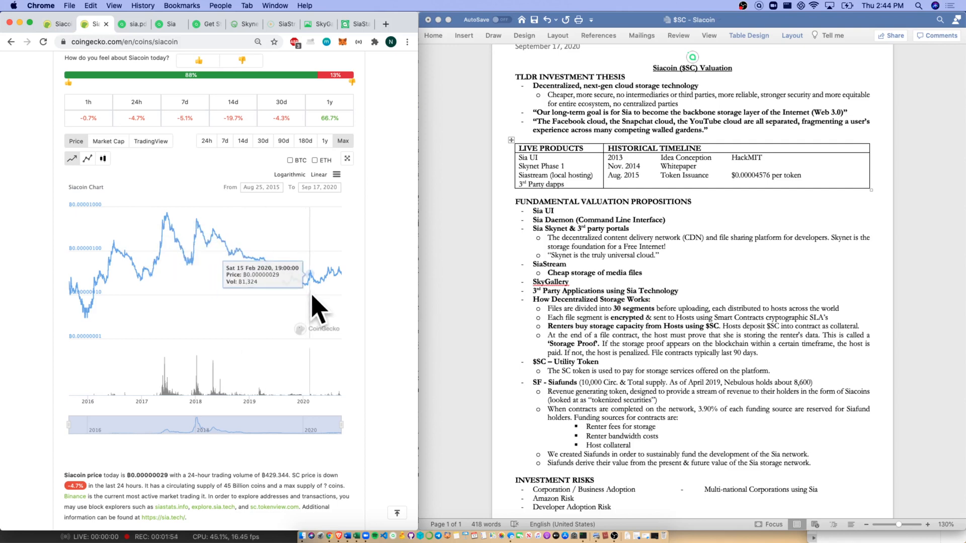
mouse_move(351, 305)
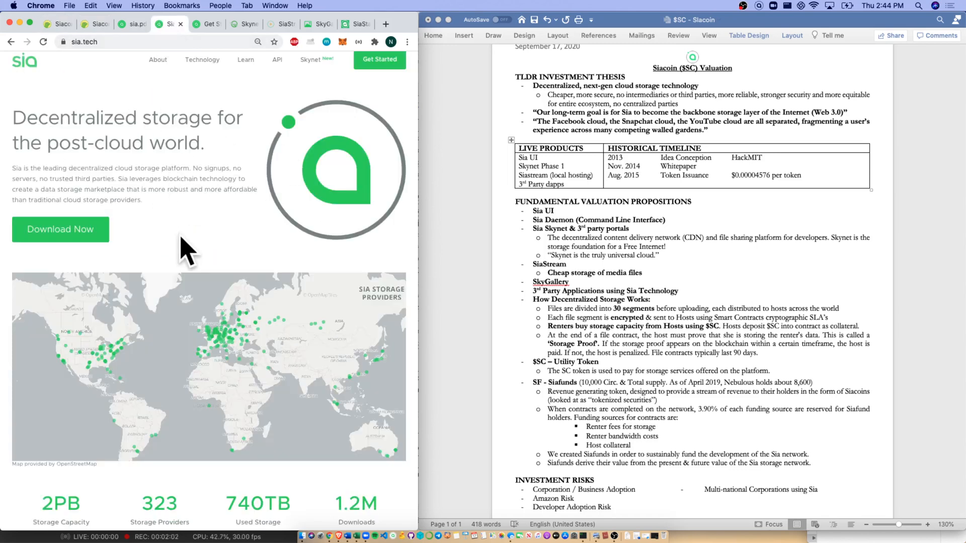
mouse_move(228, 148)
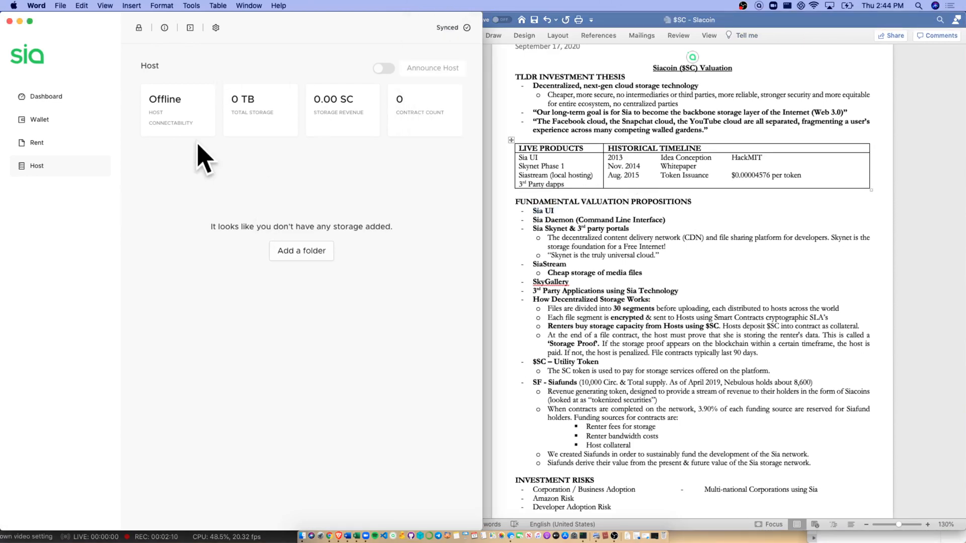
mouse_move(55, 108)
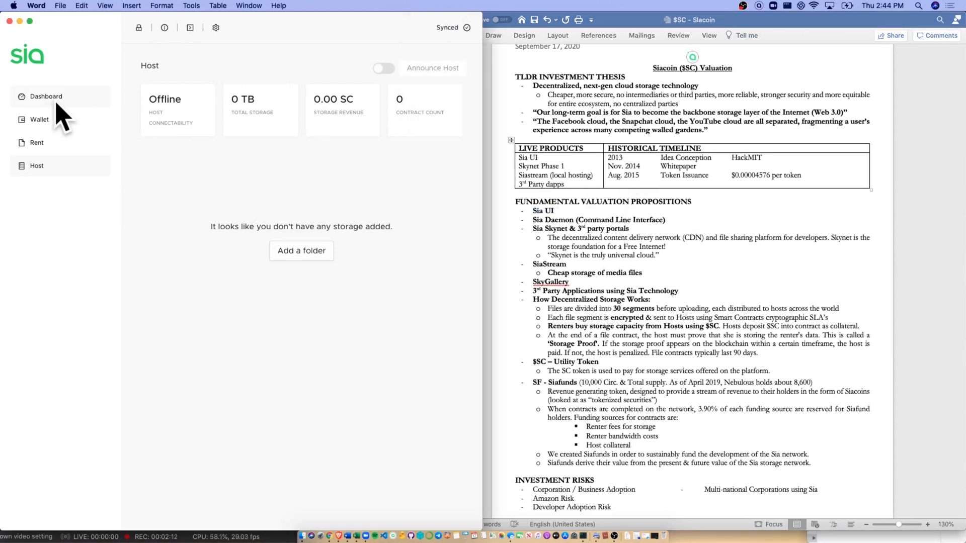
Review the Wallet, the siastream folder under Rent, the Host page and the network Dashboard.
click(39, 119)
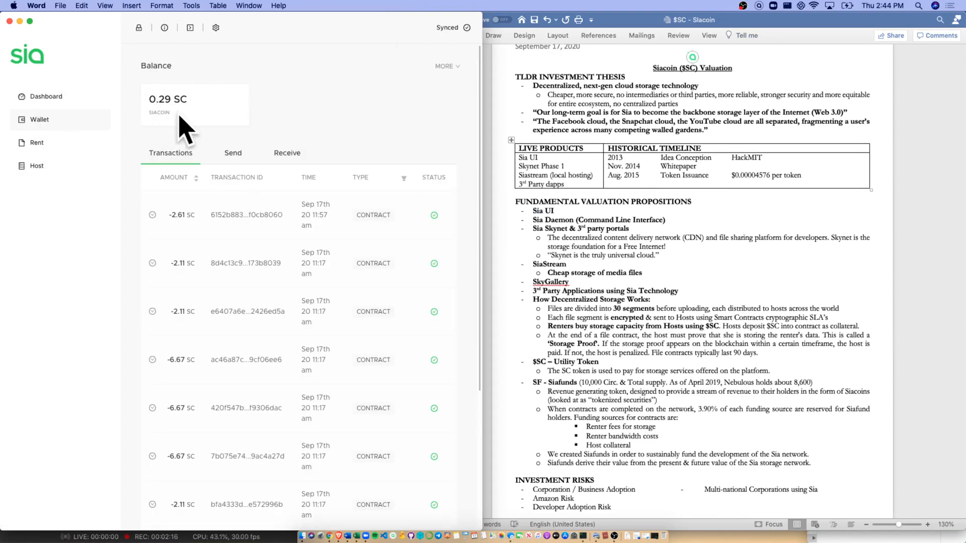
mouse_move(161, 257)
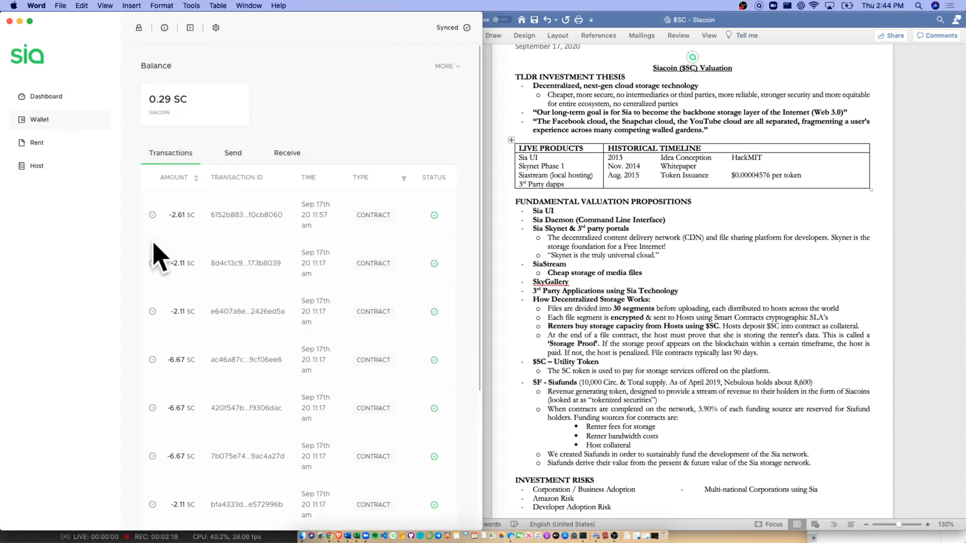
mouse_move(271, 424)
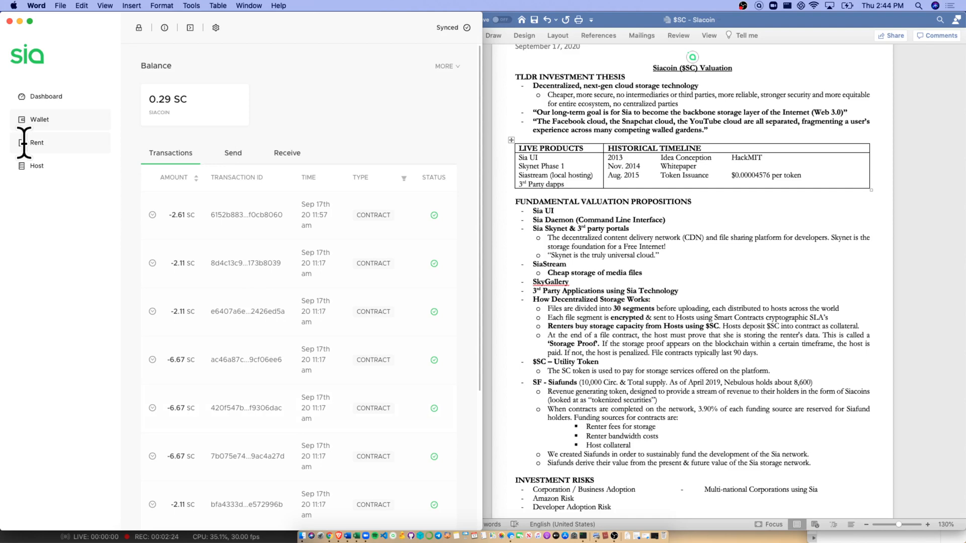
click(37, 142)
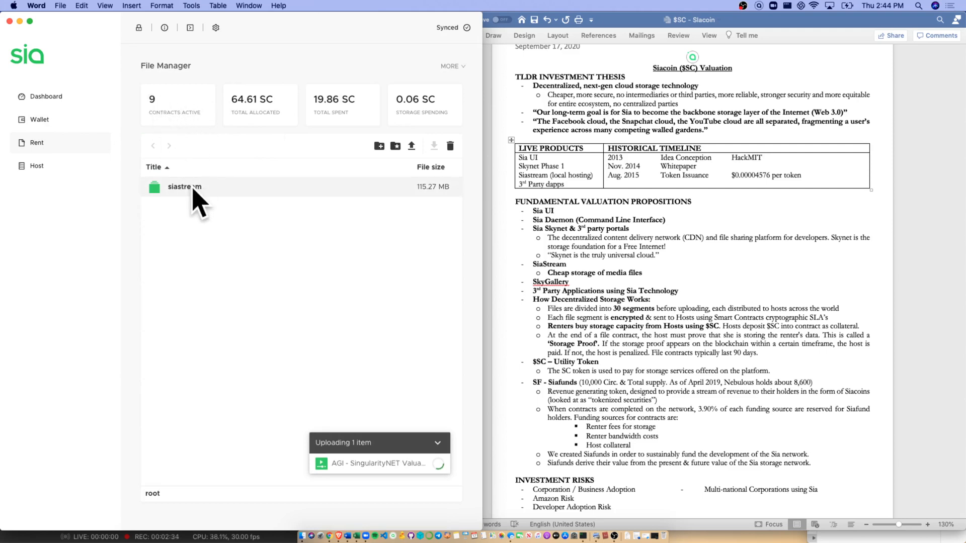
double_click(184, 187)
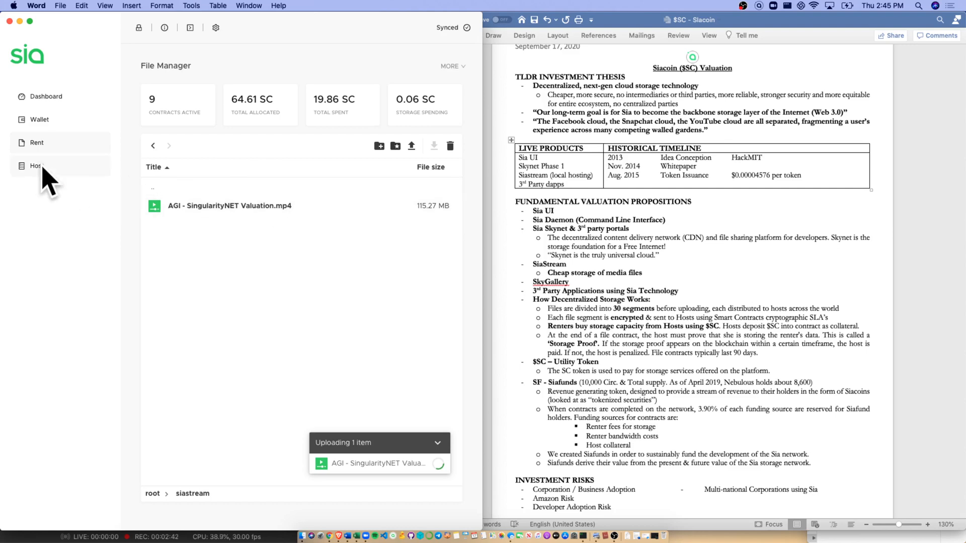
click(38, 166)
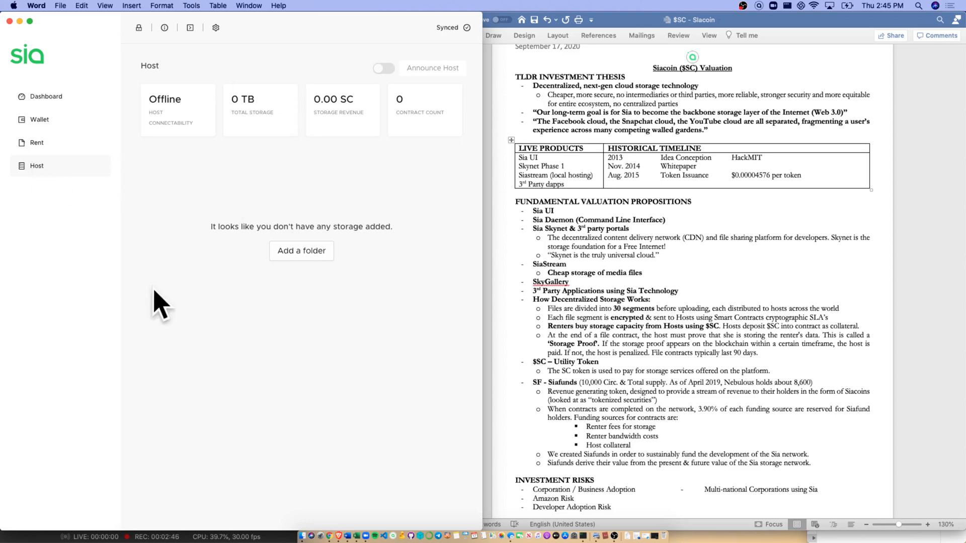
mouse_move(303, 325)
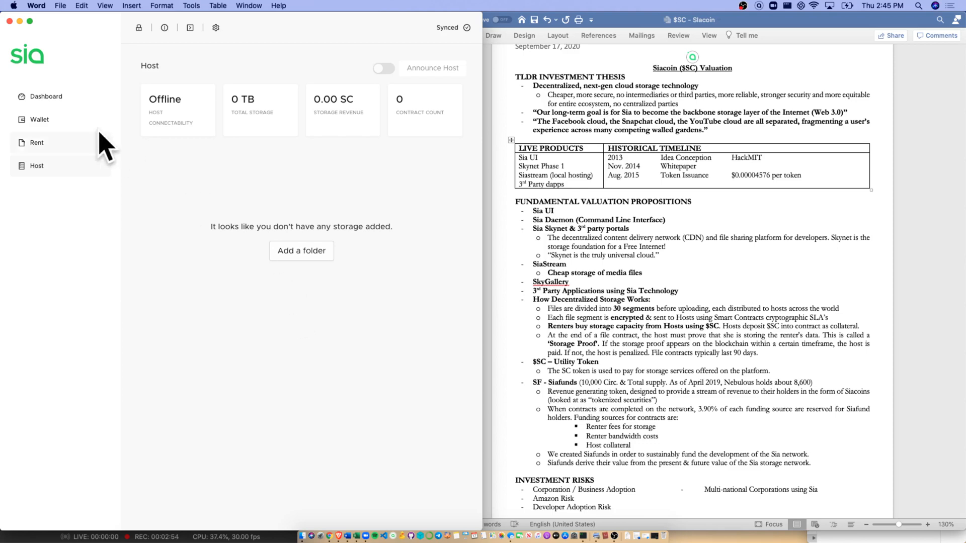
click(45, 97)
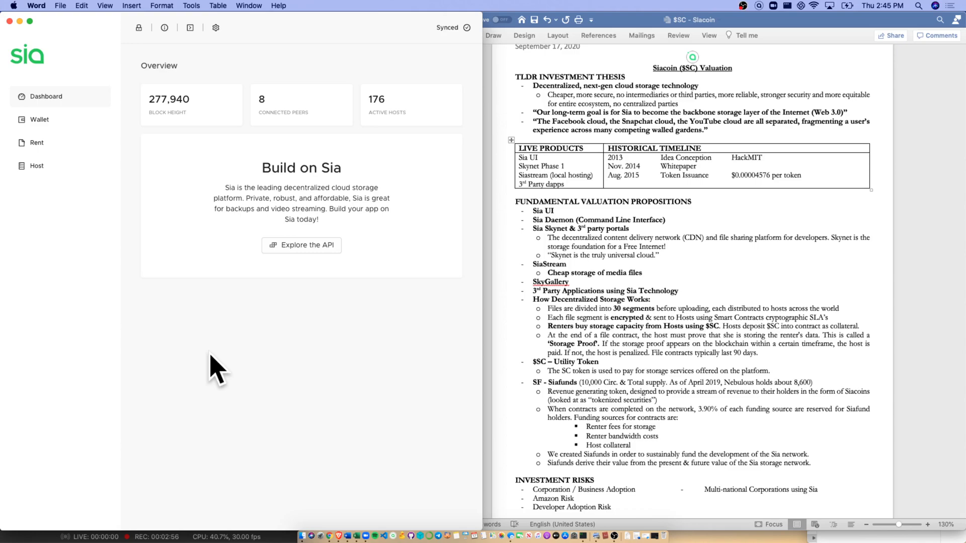
click(39, 120)
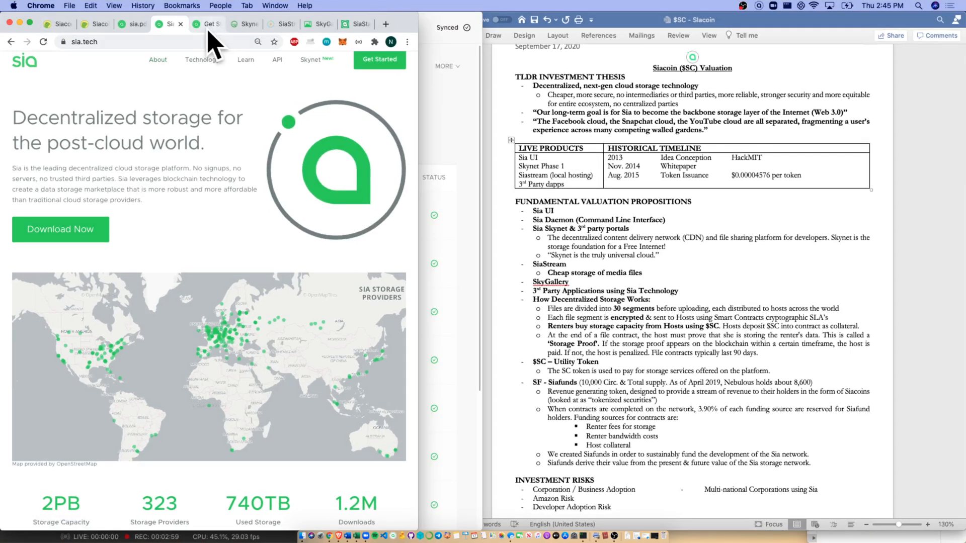
click(240, 23)
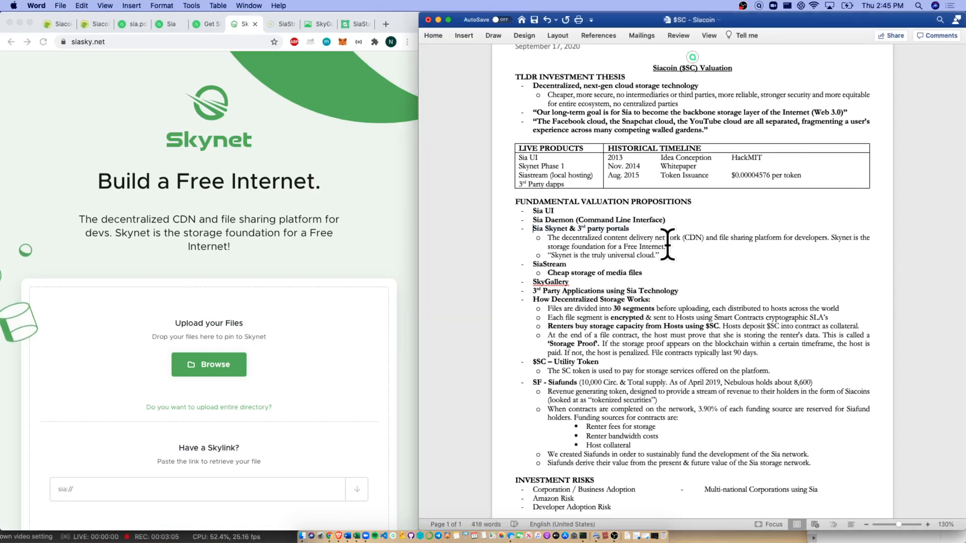
drag(548, 237, 666, 246)
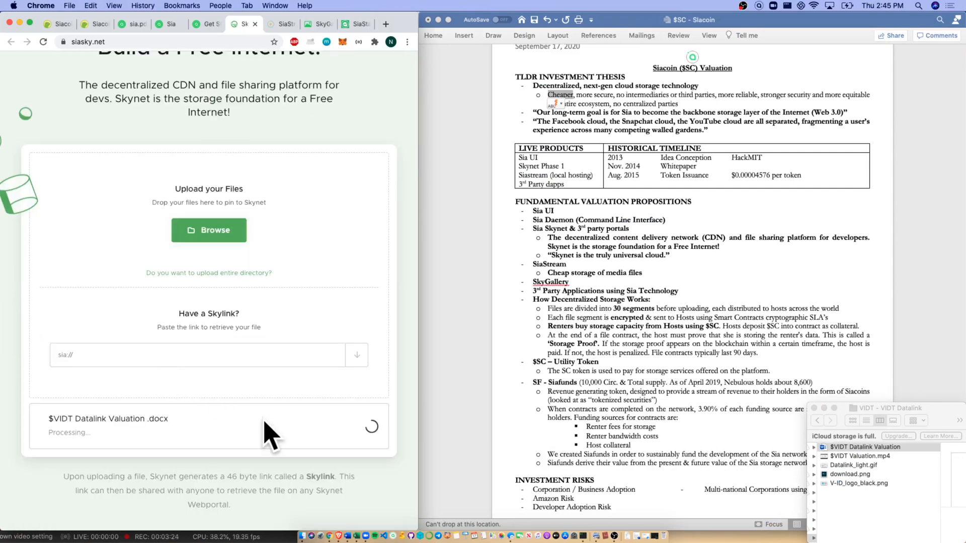
click(350, 424)
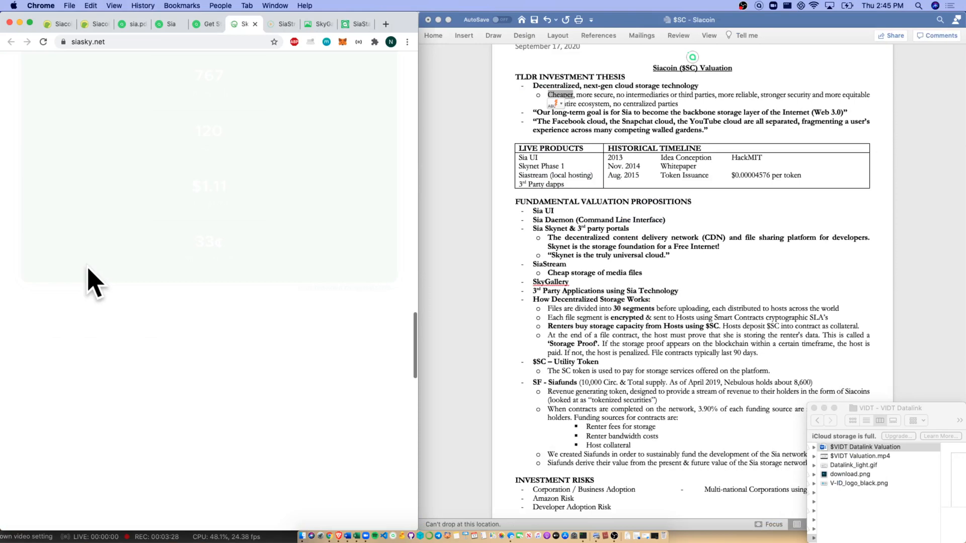
scroll(down, 3)
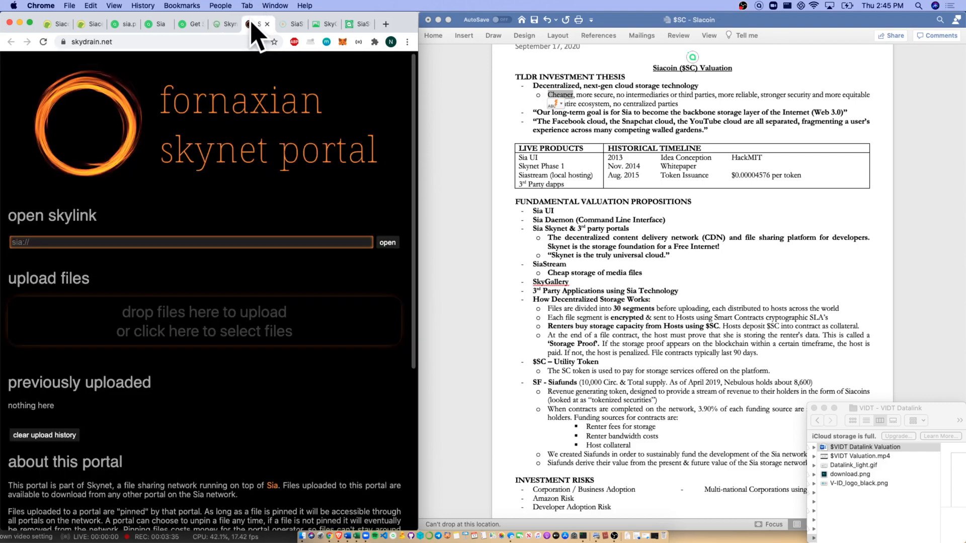
text(https://siasky.net/AB6vgiUz3osnWDL6Fz8hYK4kiCBNX0nsFQFWVuGt-kB1Q)
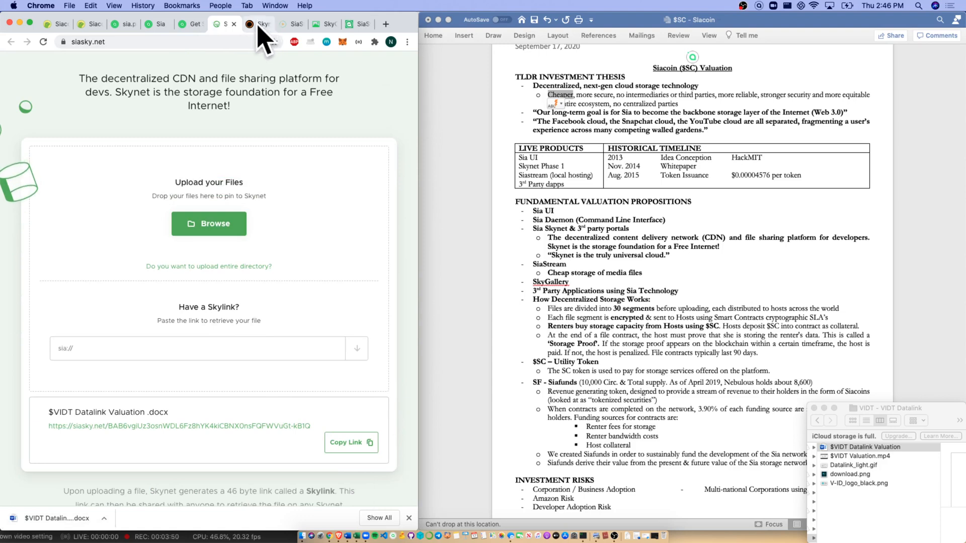
Return to the skydrain.net tab with the document's skylink entered in Open Skylink.
click(259, 23)
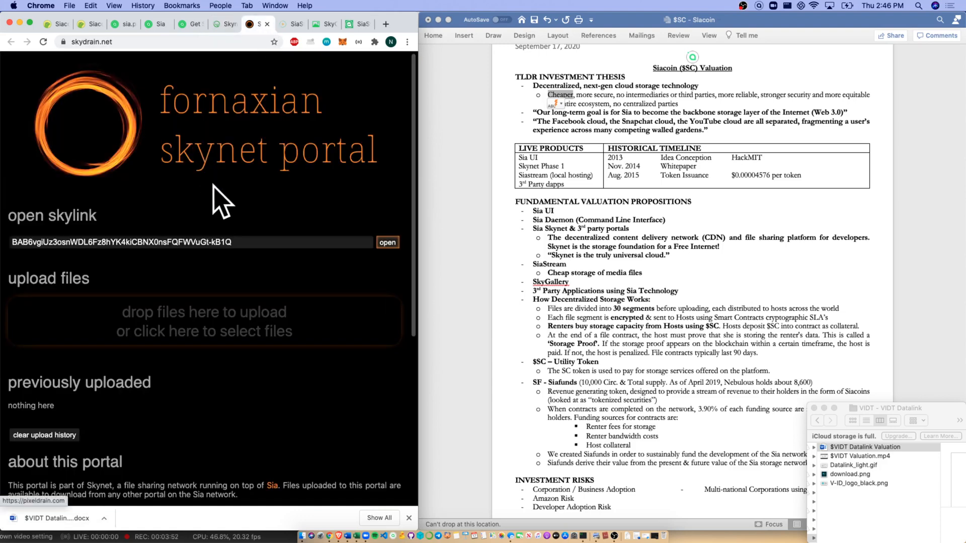
mouse_move(215, 209)
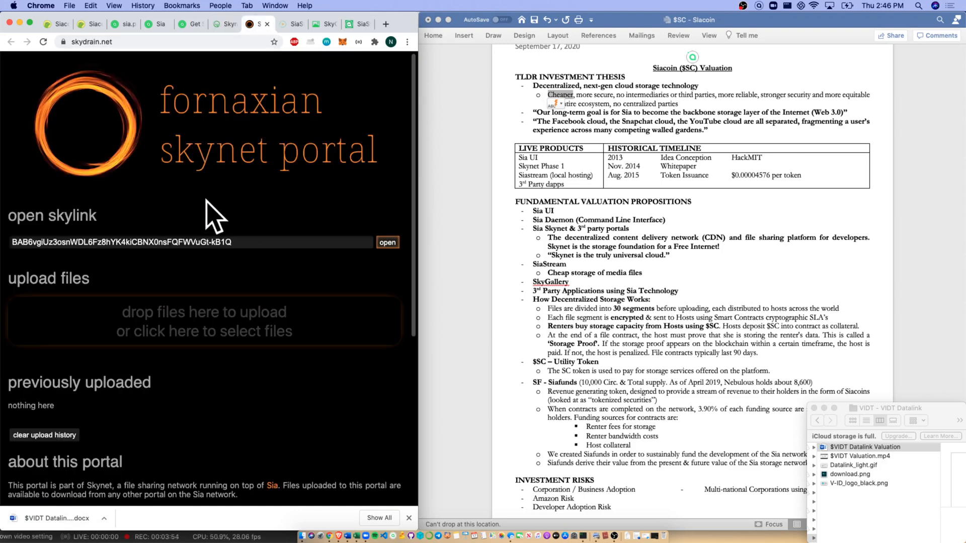
mouse_move(89, 514)
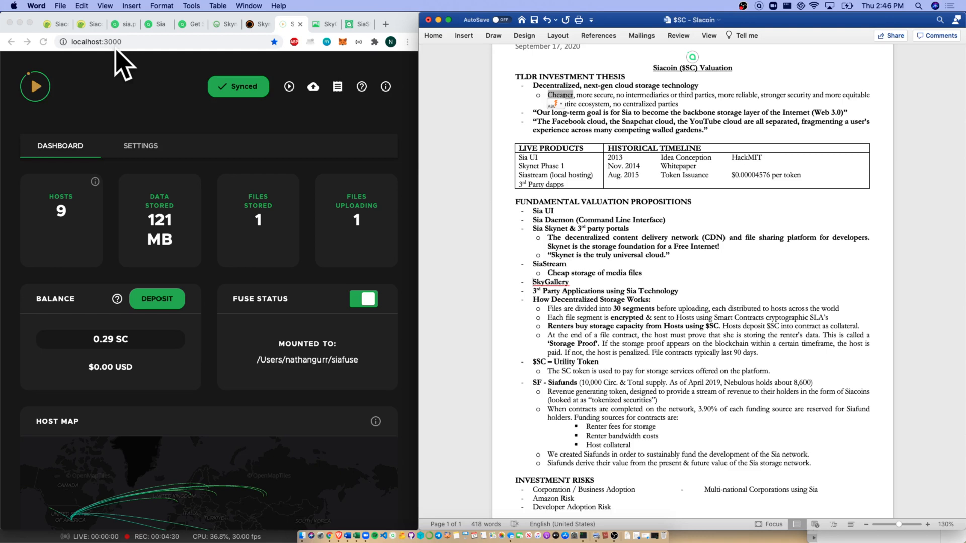
mouse_move(301, 212)
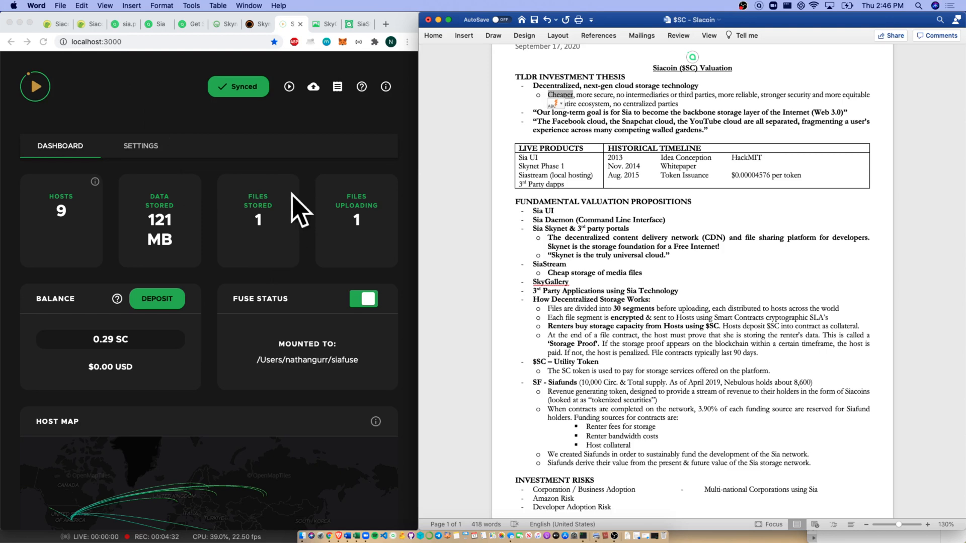
mouse_move(145, 246)
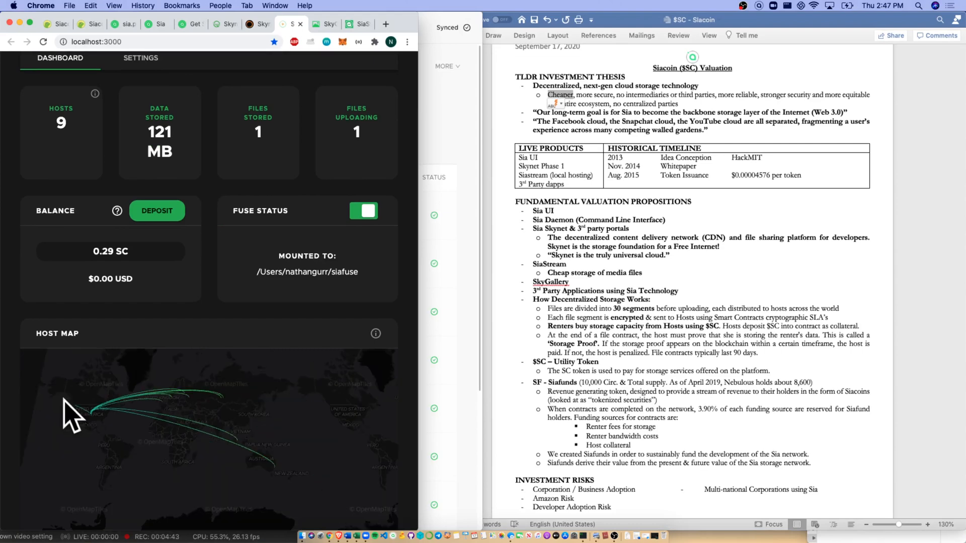
mouse_move(150, 385)
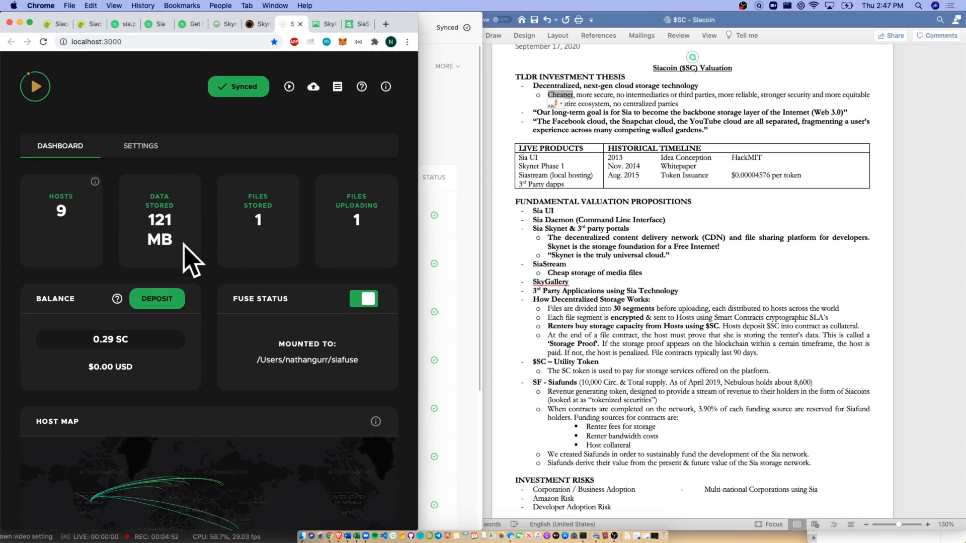
mouse_move(560, 333)
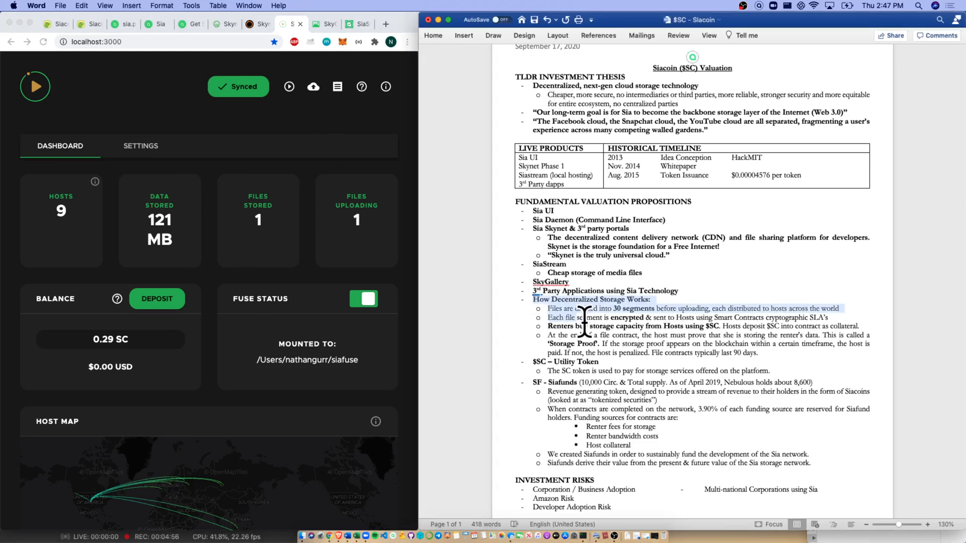
Place the cursor in the storage explanation bullets at the 90-day file-contract sentence.
click(598, 361)
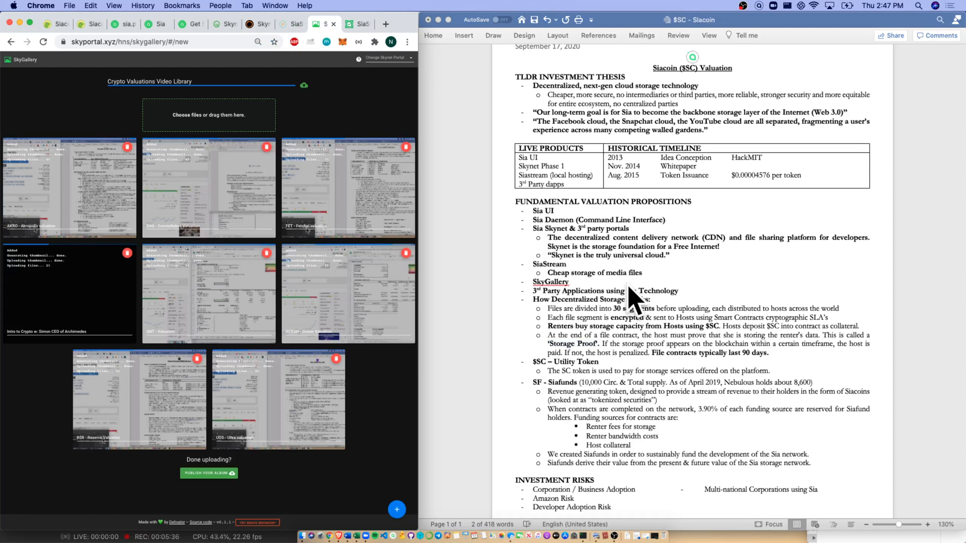
double_click(549, 281)
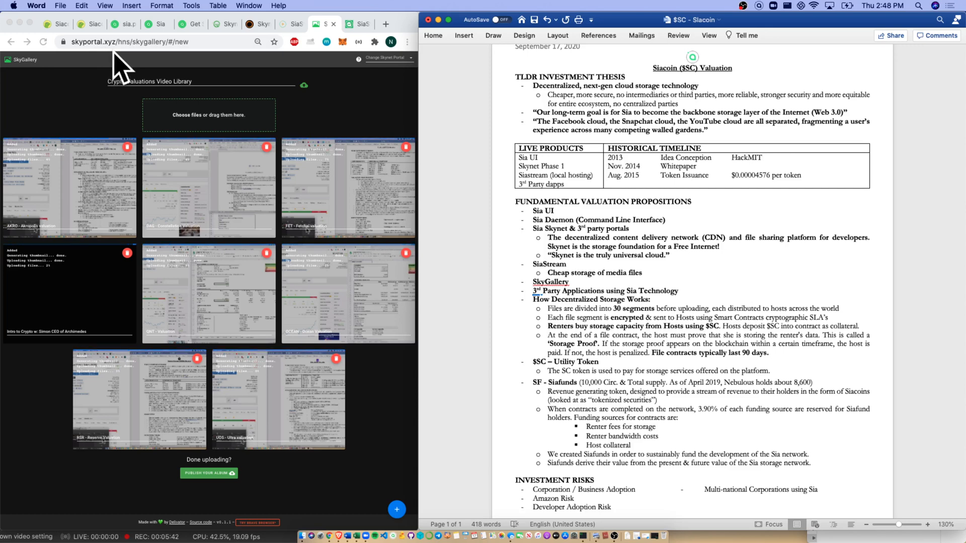
mouse_move(221, 326)
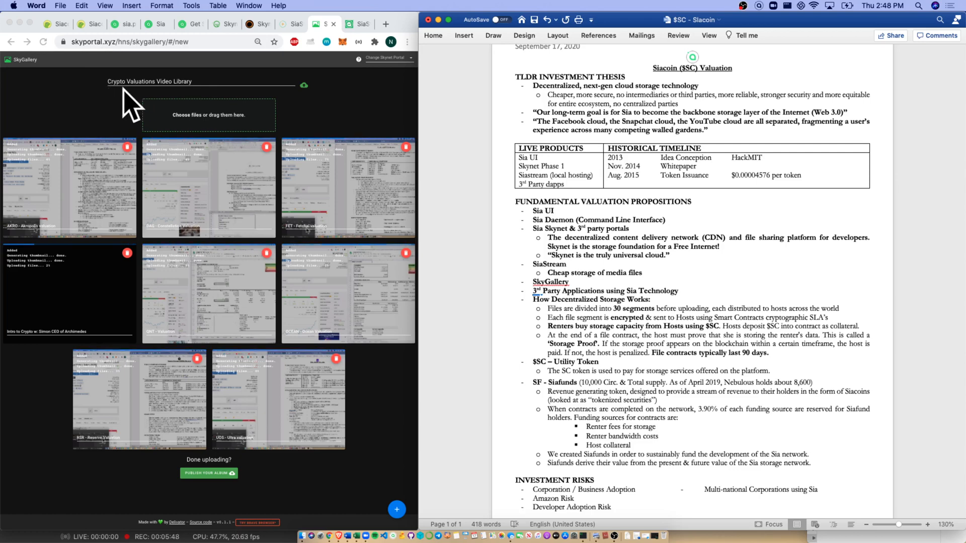
mouse_move(139, 333)
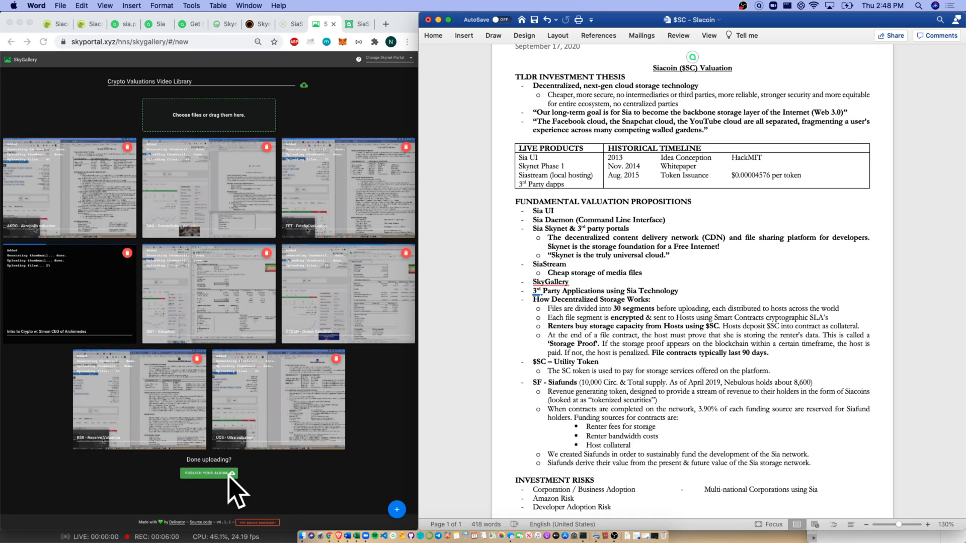
mouse_move(259, 250)
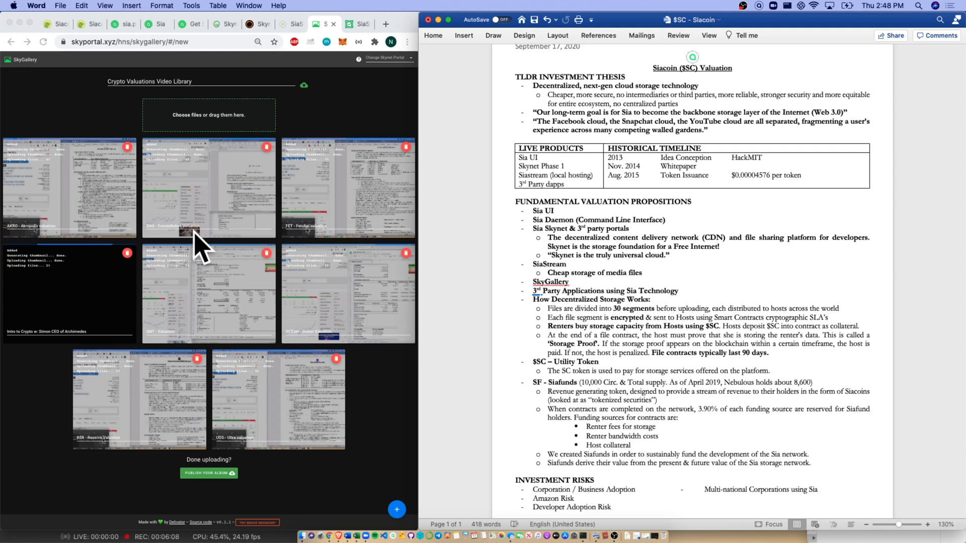
mouse_move(155, 288)
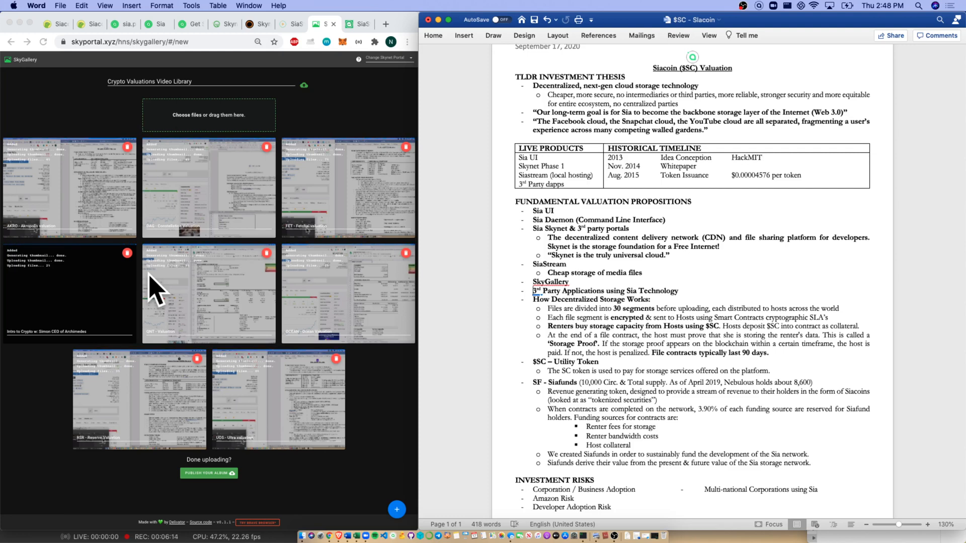
mouse_move(194, 253)
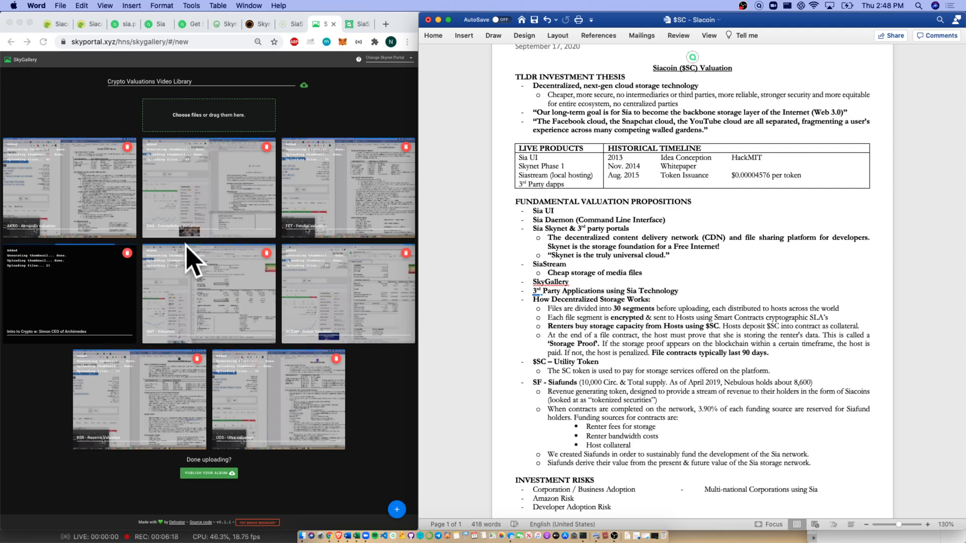
click(358, 24)
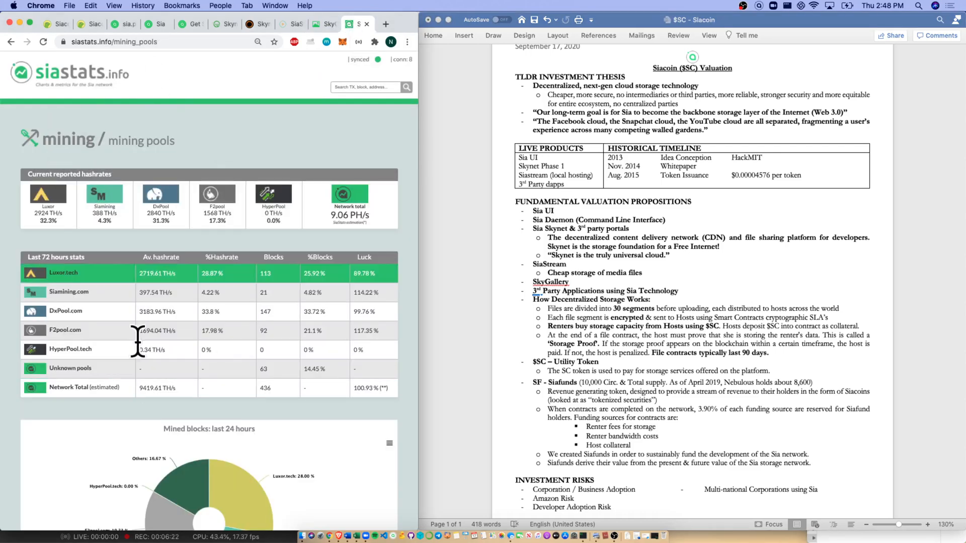
mouse_move(234, 246)
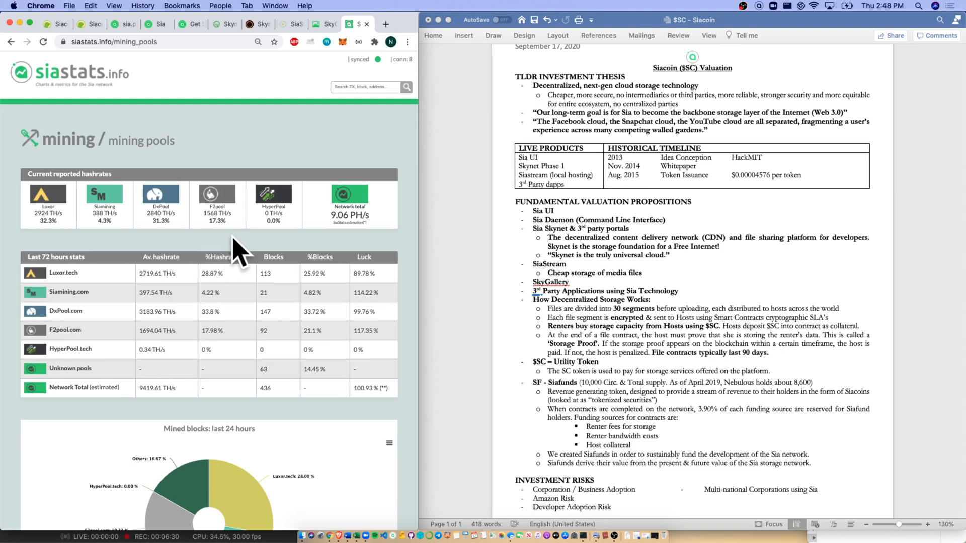
mouse_move(232, 287)
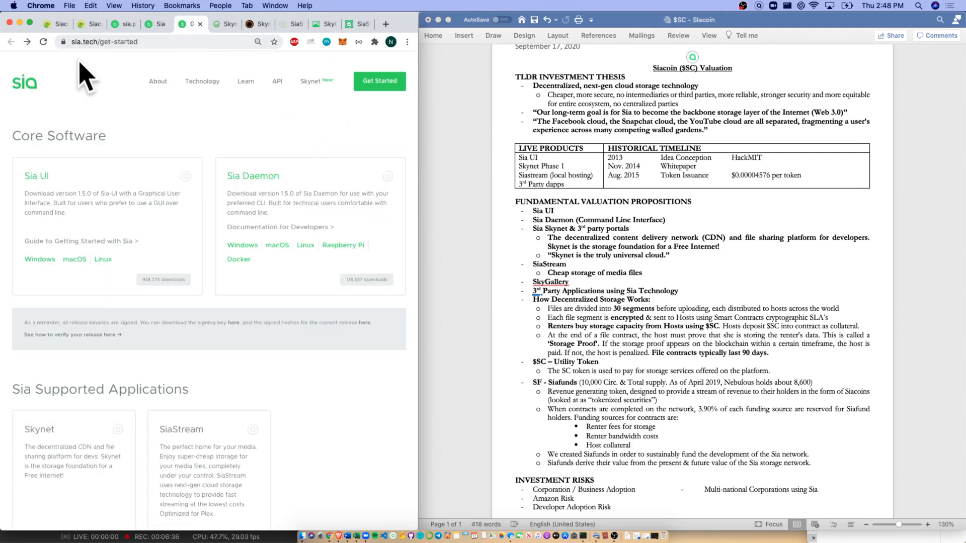
Scroll through Supported Applications, Network Stats and the Cloud Storage and Desktop Apps listings.
scroll(down, 3)
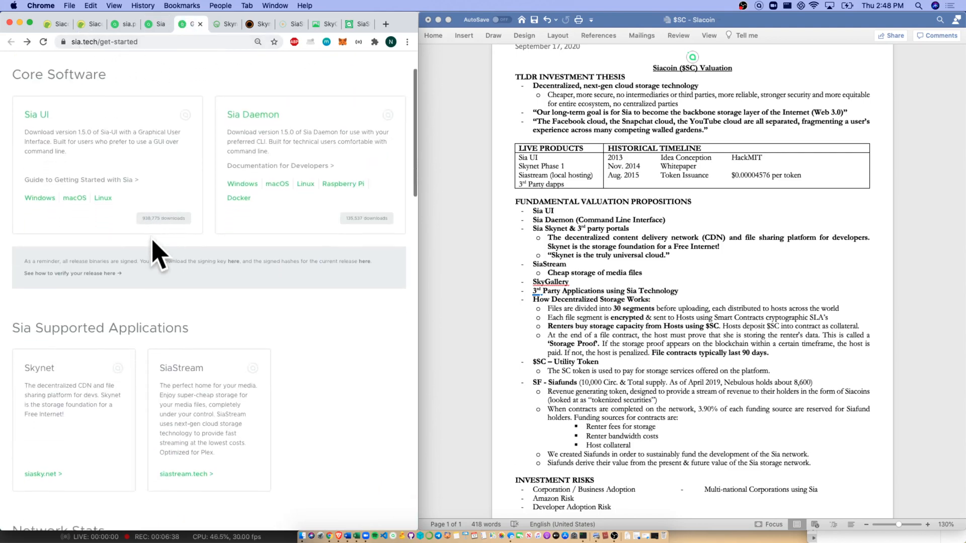
scroll(down, 3)
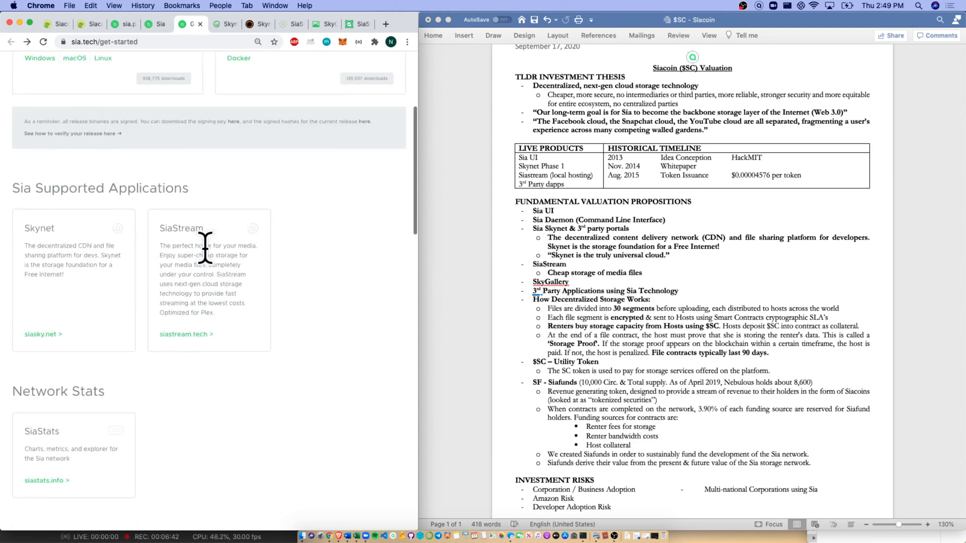
scroll(down, 3)
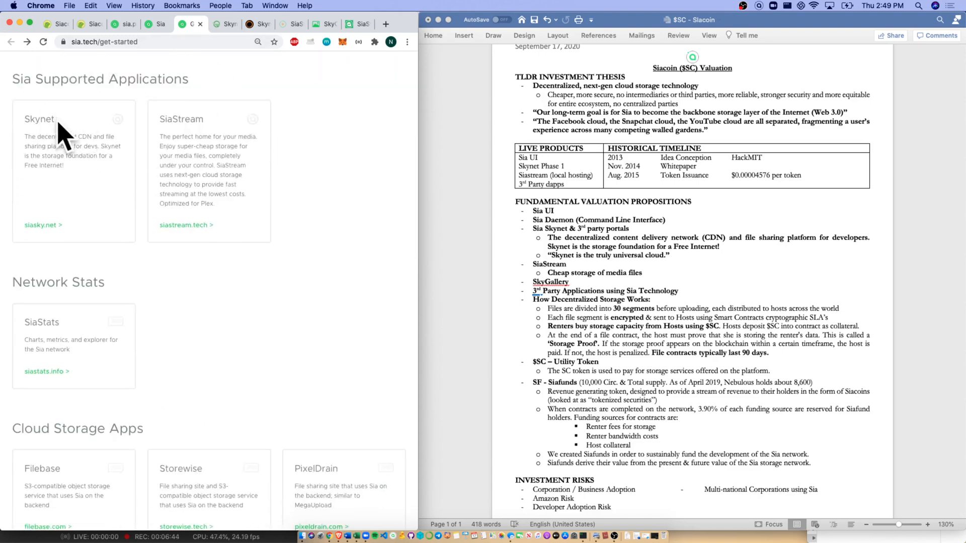
scroll(down, 3)
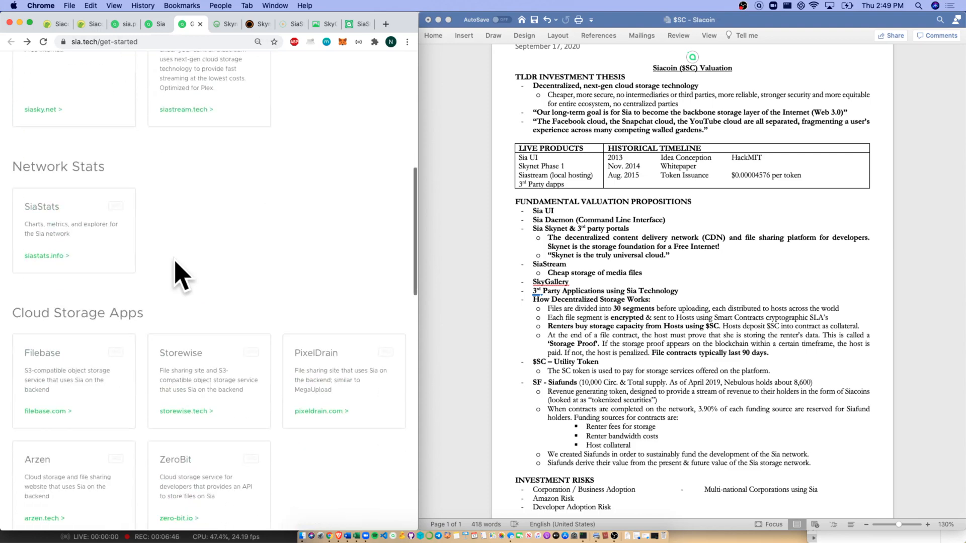
scroll(down, 3)
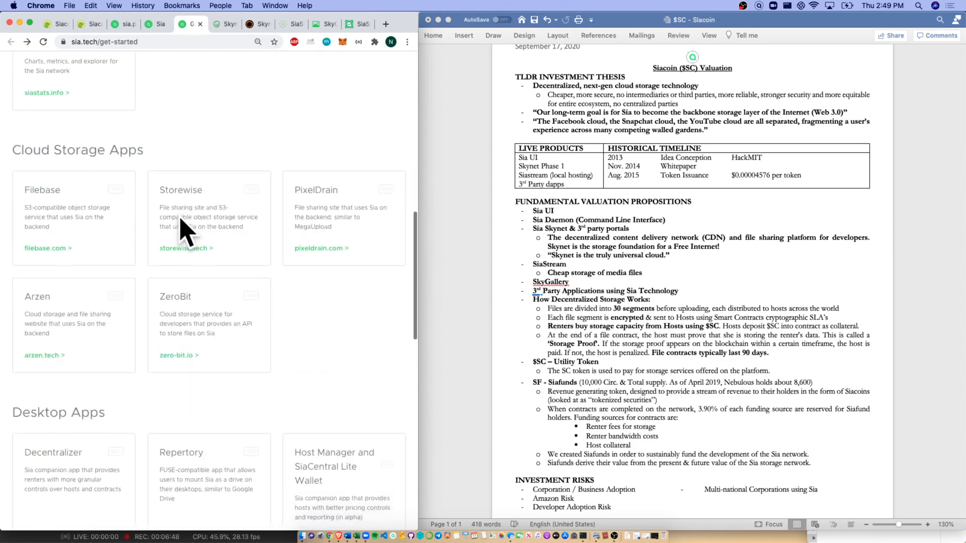
scroll(down, 3)
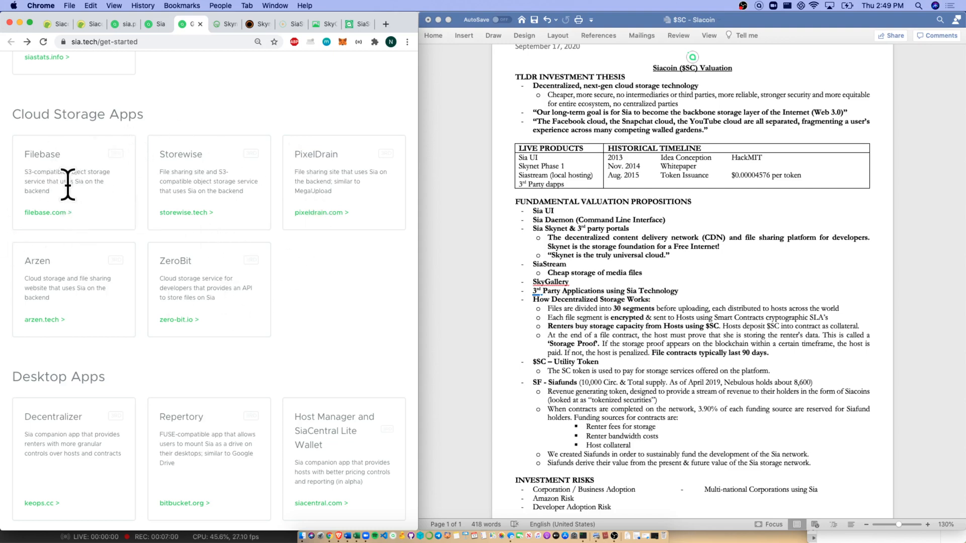
mouse_move(185, 218)
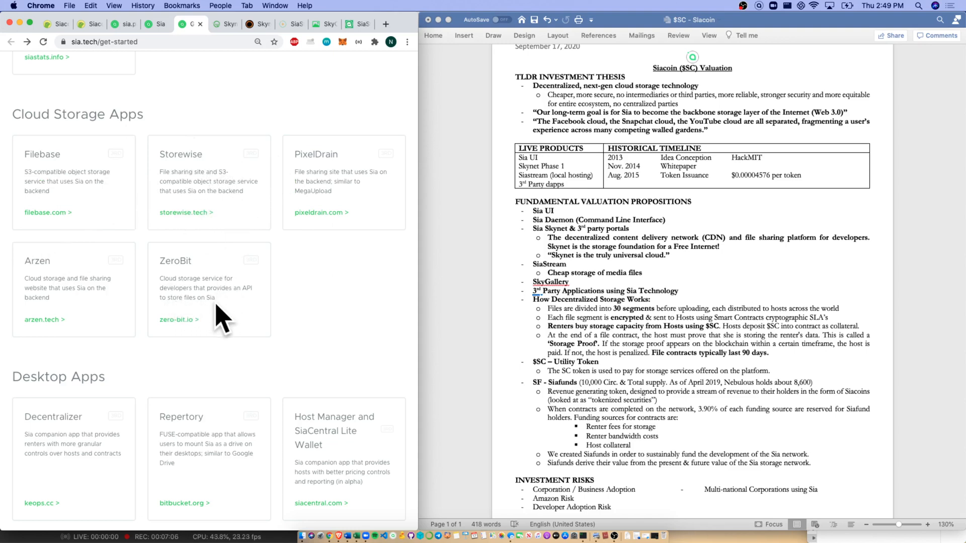
mouse_move(172, 138)
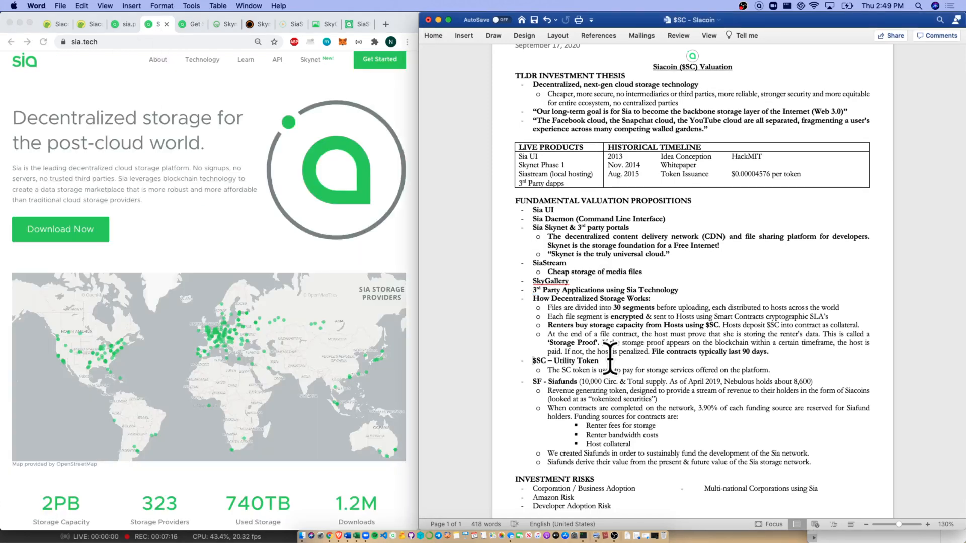
Bold the revenue-generating token sentence, the Siafunds heading and the 3.90% funding phrase.
double_click(564, 360)
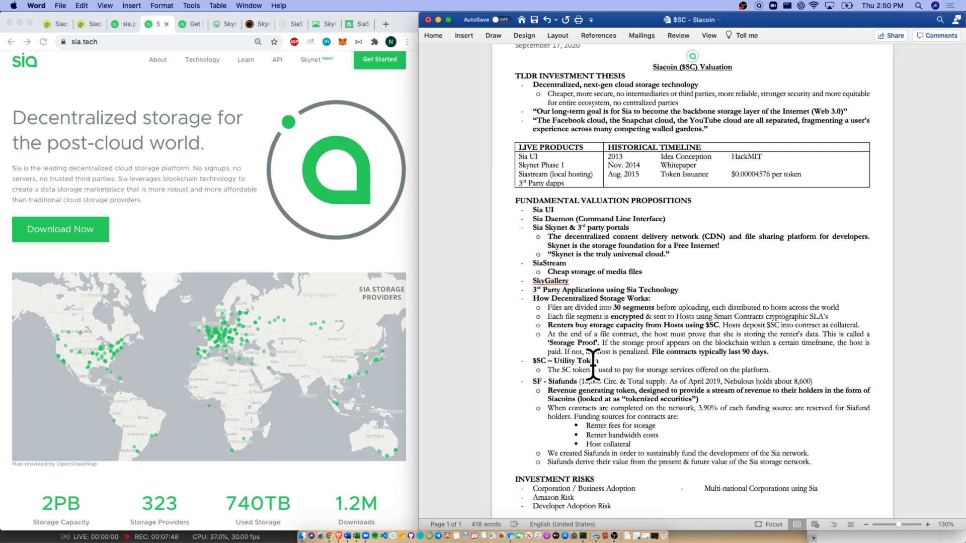
double_click(554, 381)
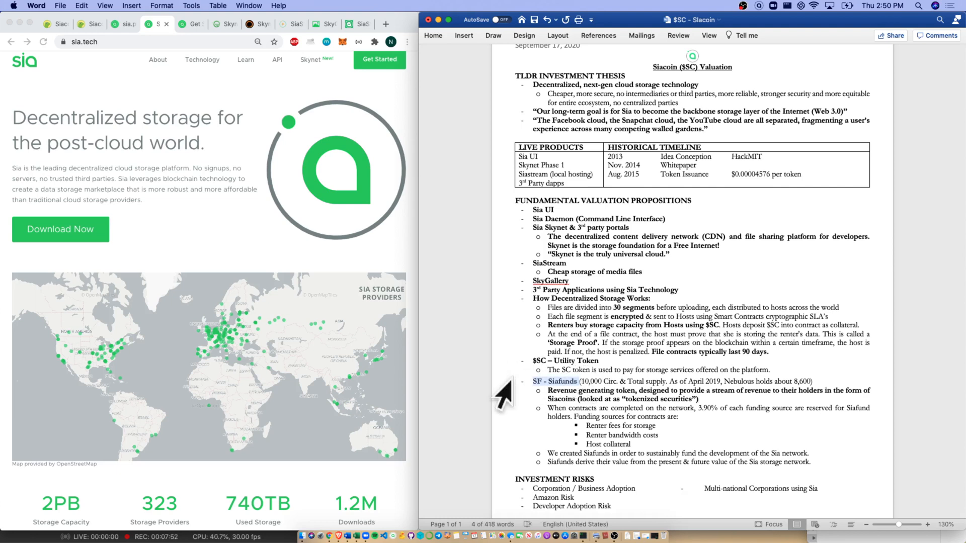
mouse_move(712, 420)
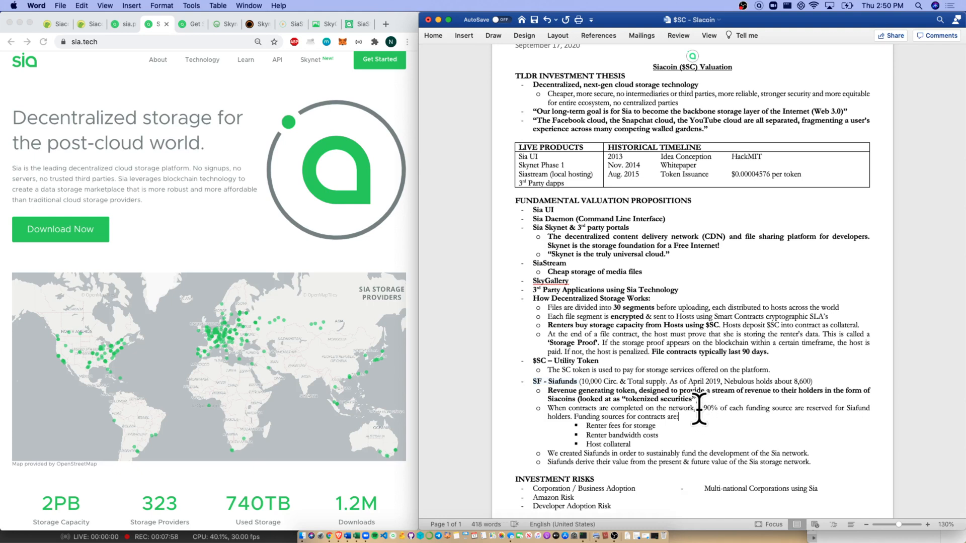
drag(700, 409, 800, 409)
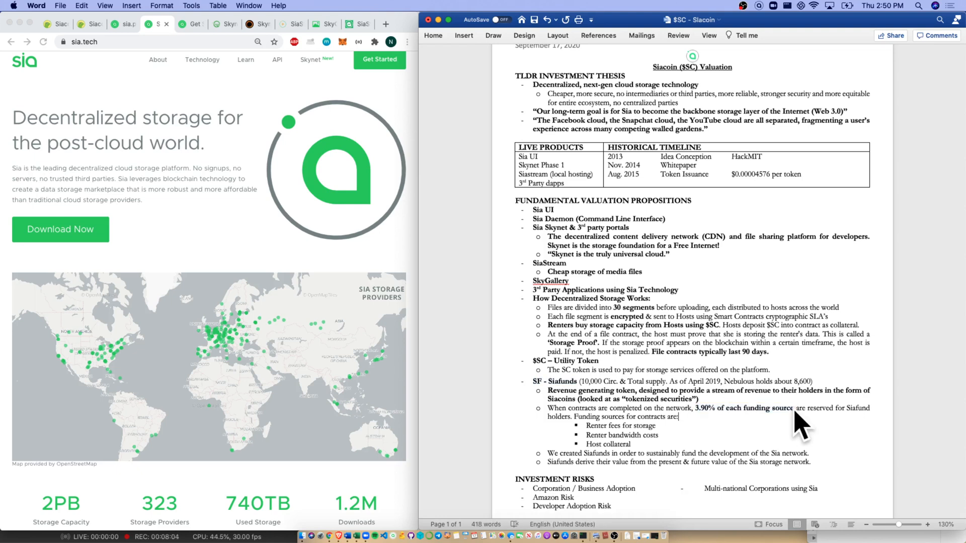
Bold the funding source bullets, Amazon Risk and Developer Adoption Risk.
double_click(624, 426)
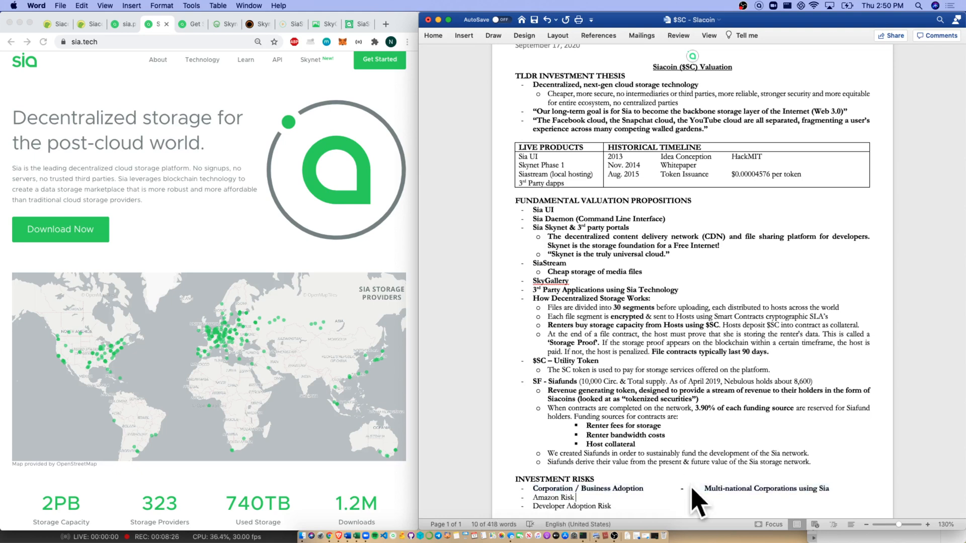
double_click(555, 497)
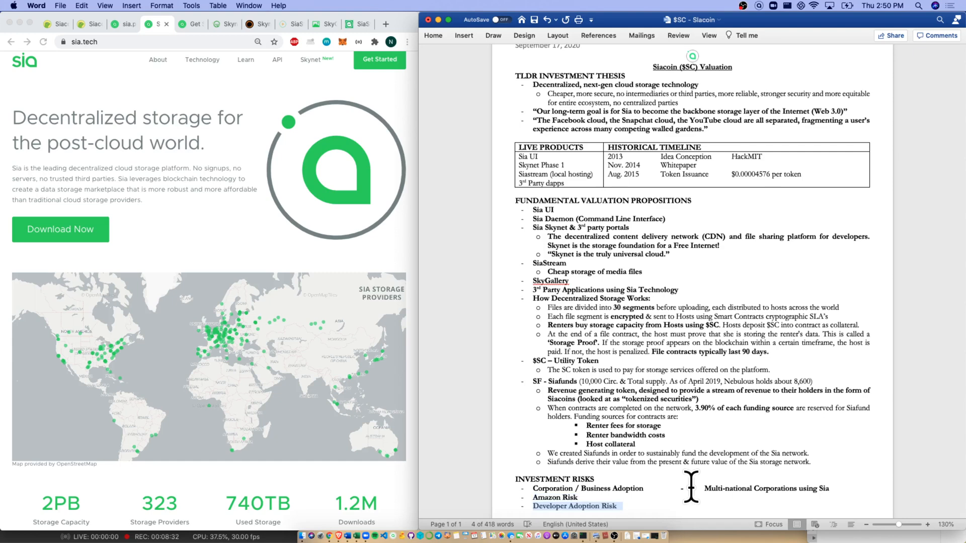
click(58, 31)
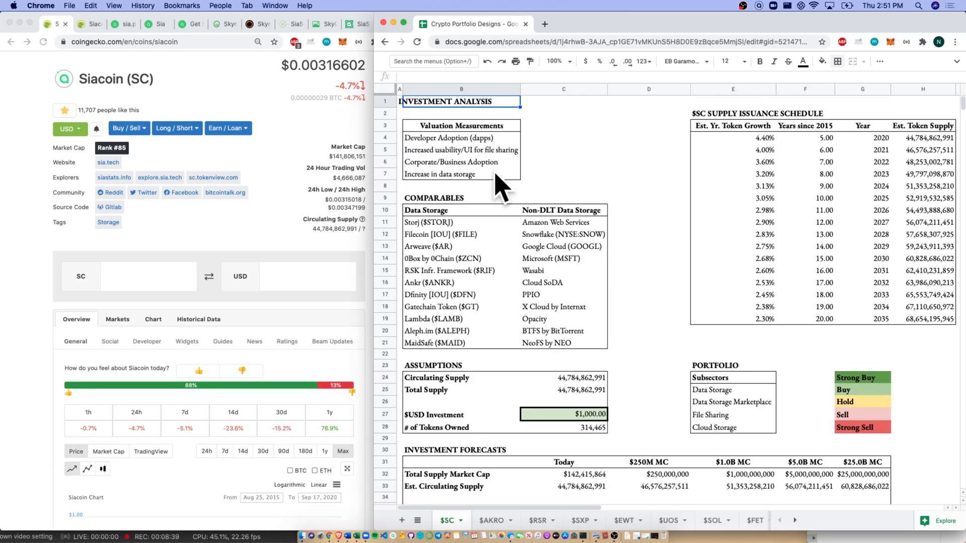
Select the usability/UI cell, Corporate/Business Adoption, COMPARABLES and $SC SUPPLY ISSUANCE SCHEDULE headings.
drag(461, 124, 461, 174)
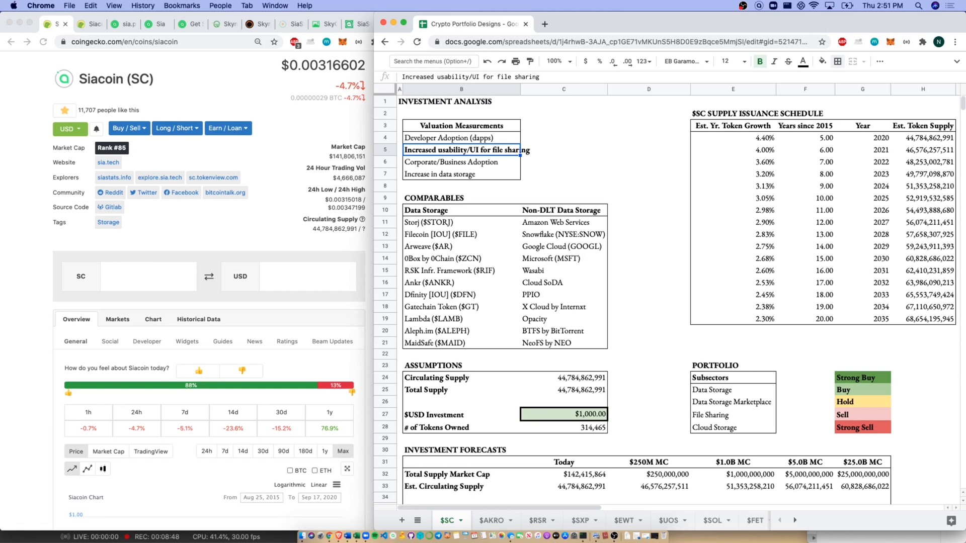
click(461, 162)
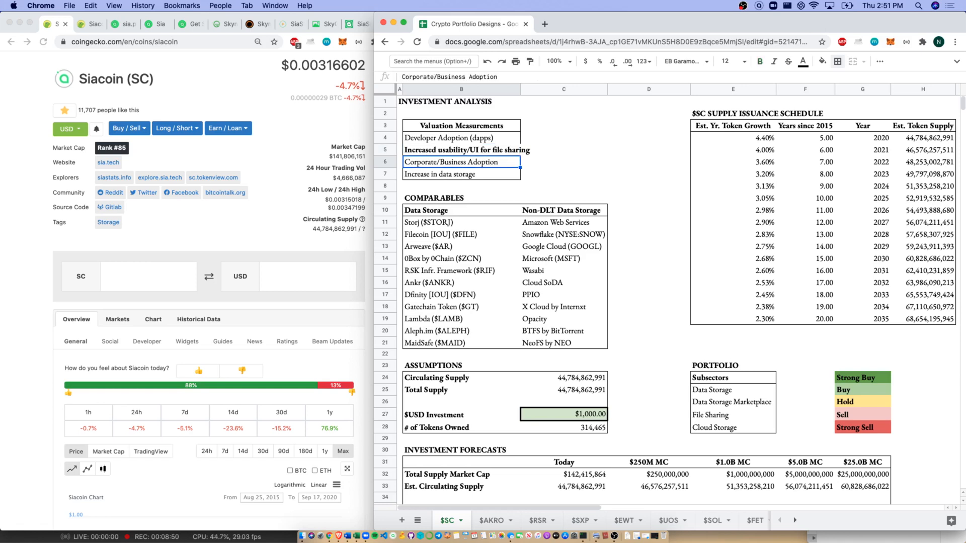
click(461, 198)
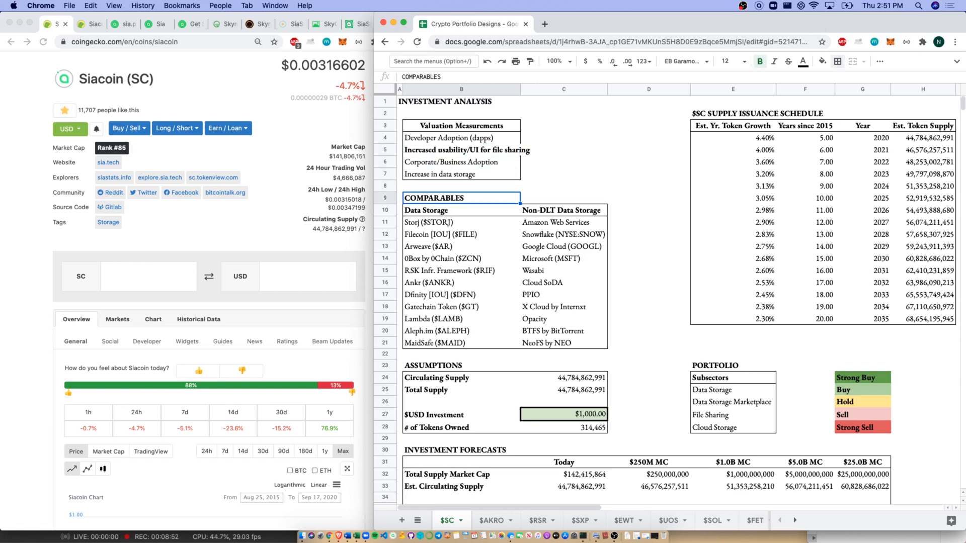
drag(462, 198, 562, 343)
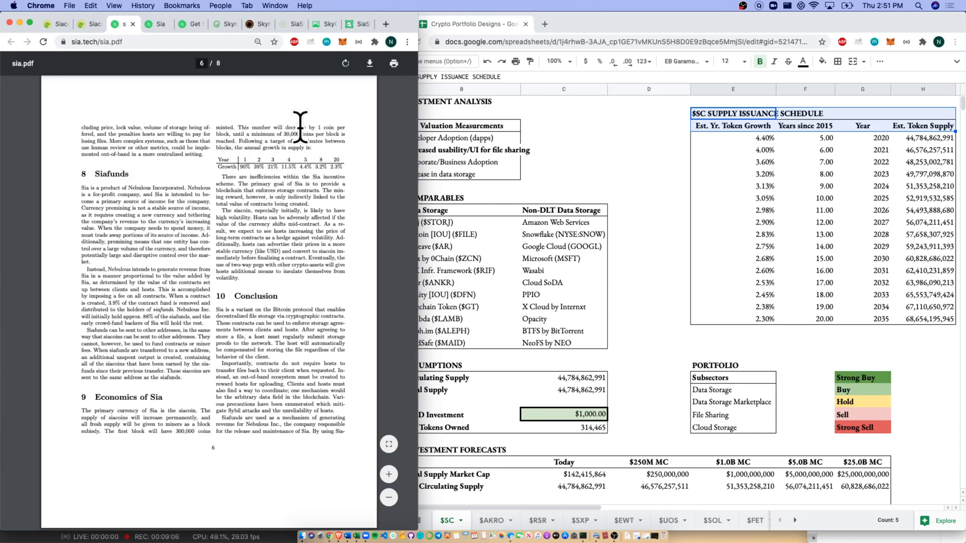
mouse_move(358, 179)
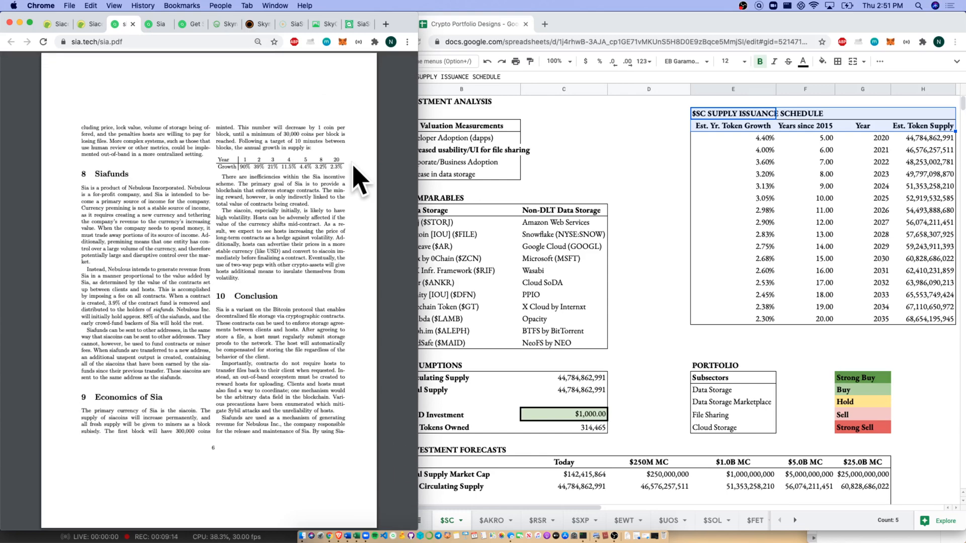
mouse_move(325, 179)
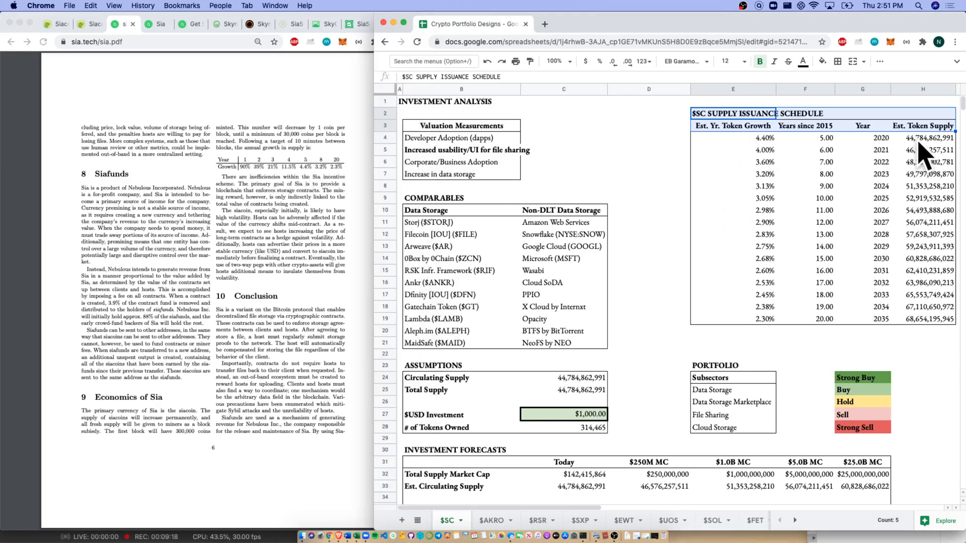
click(732, 138)
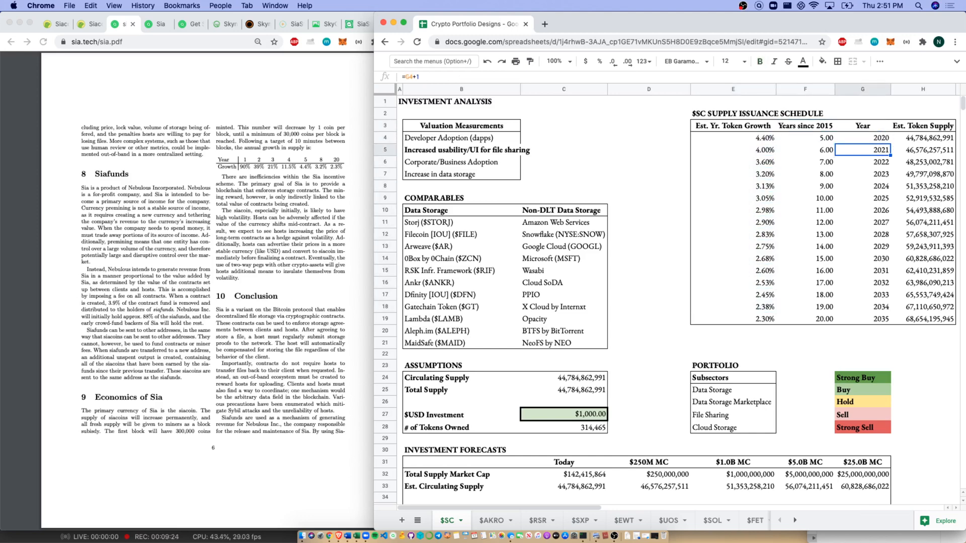
click(922, 258)
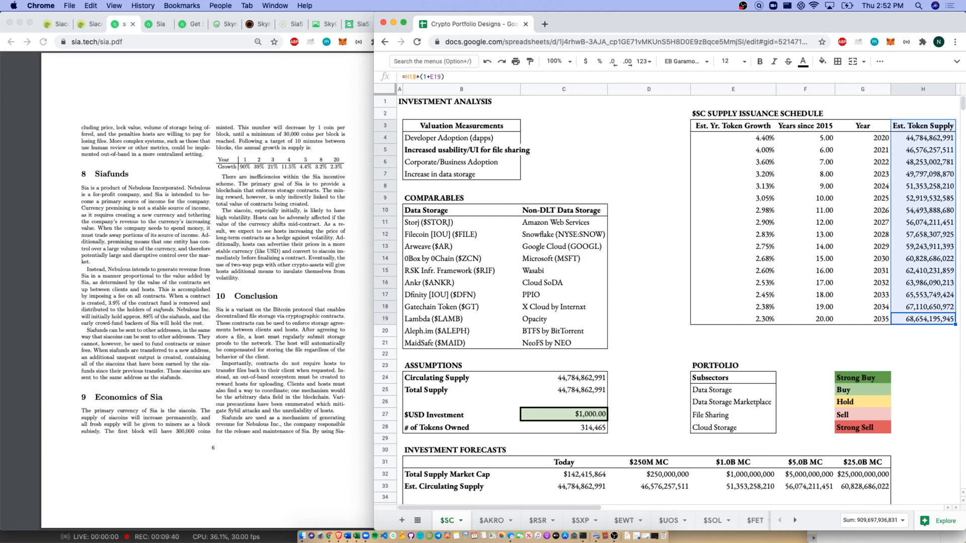
mouse_move(339, 175)
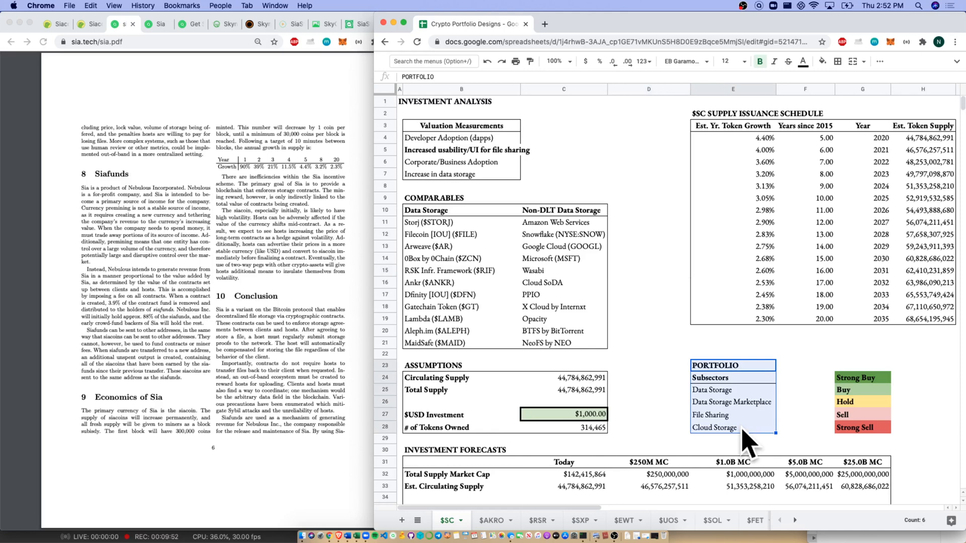
mouse_move(749, 425)
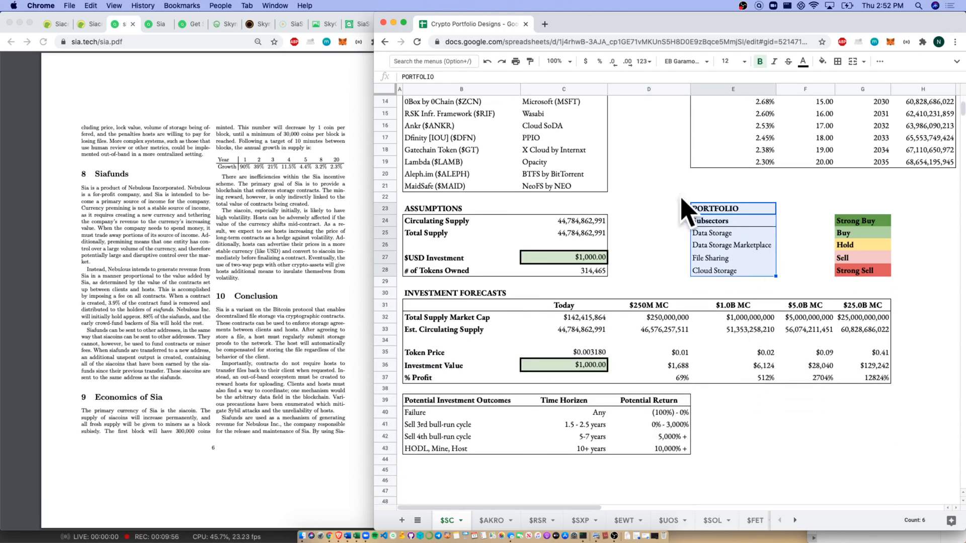
click(563, 258)
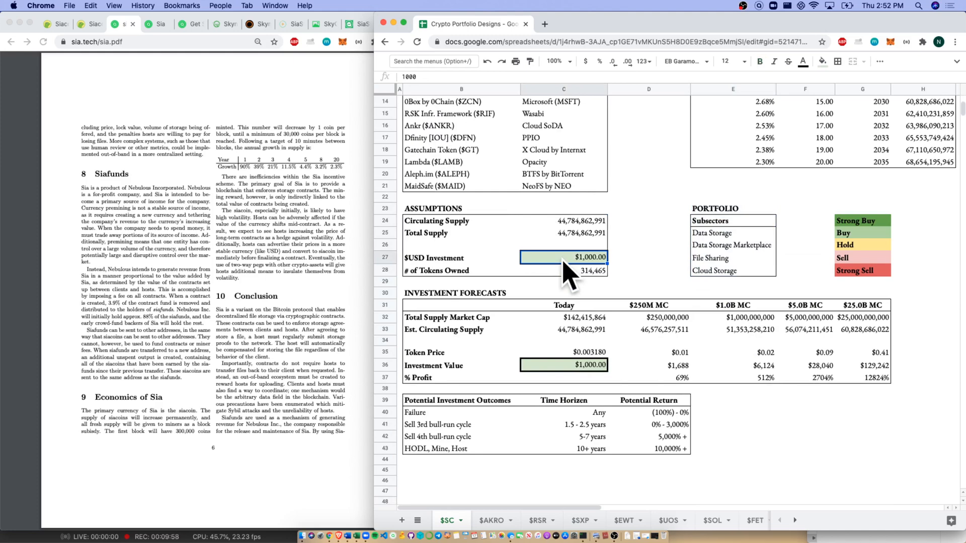
mouse_move(203, 12)
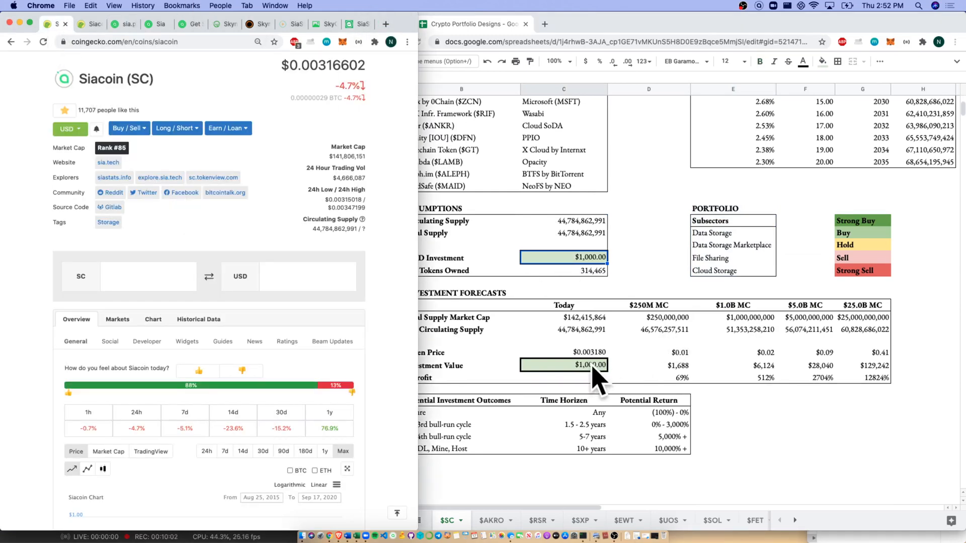
click(562, 283)
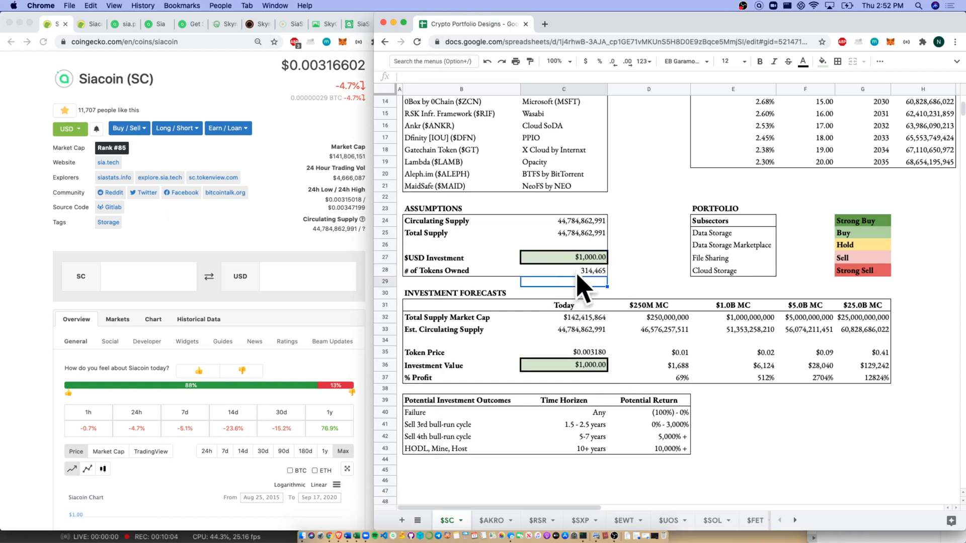
click(460, 316)
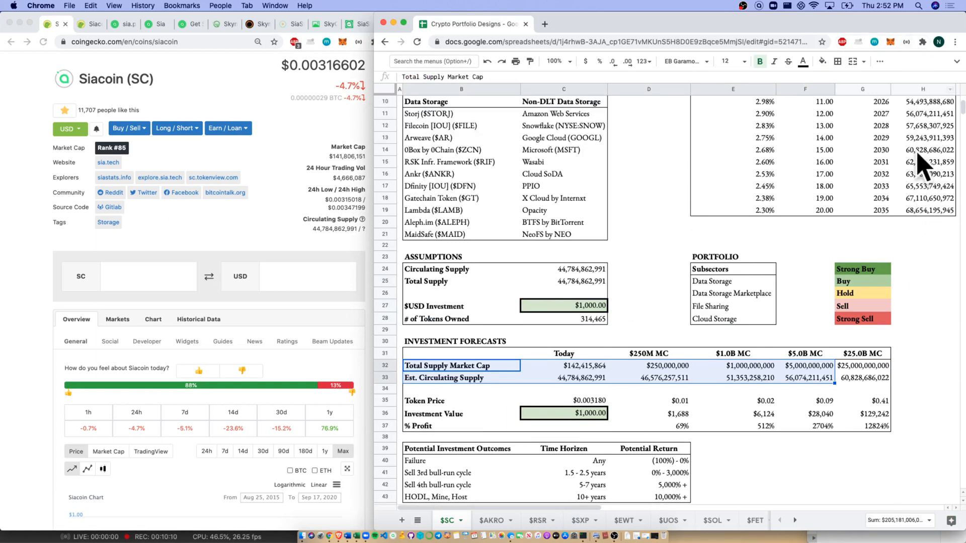
scroll(down, 3)
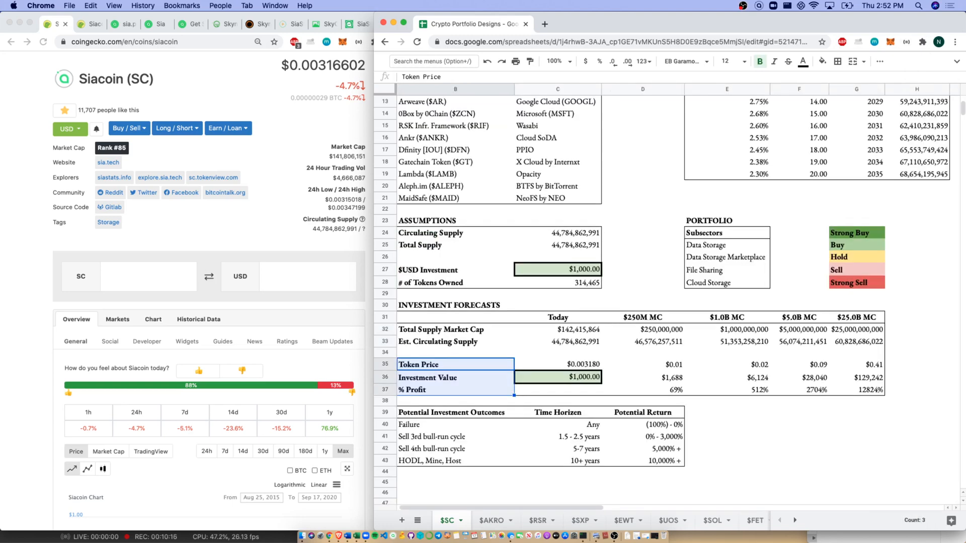
drag(554, 364, 881, 389)
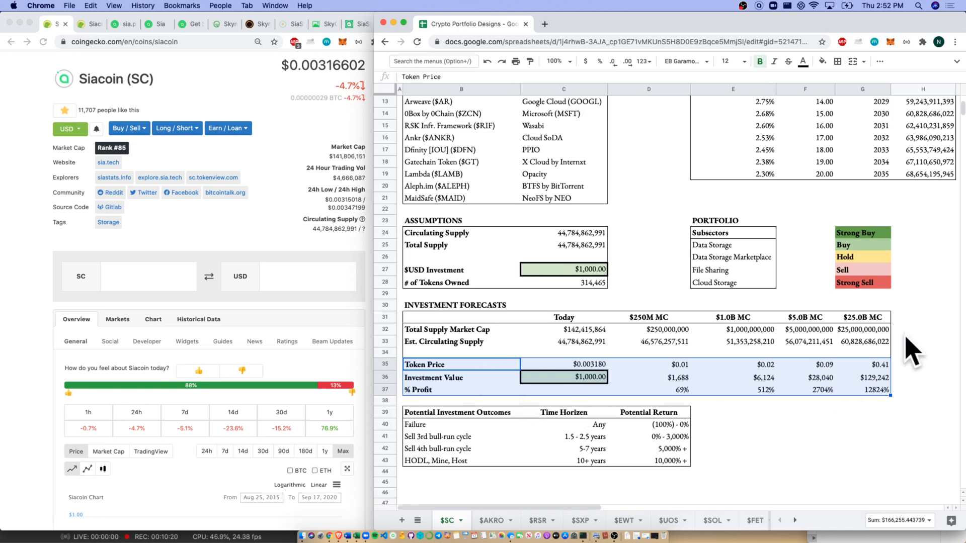
mouse_move(822, 406)
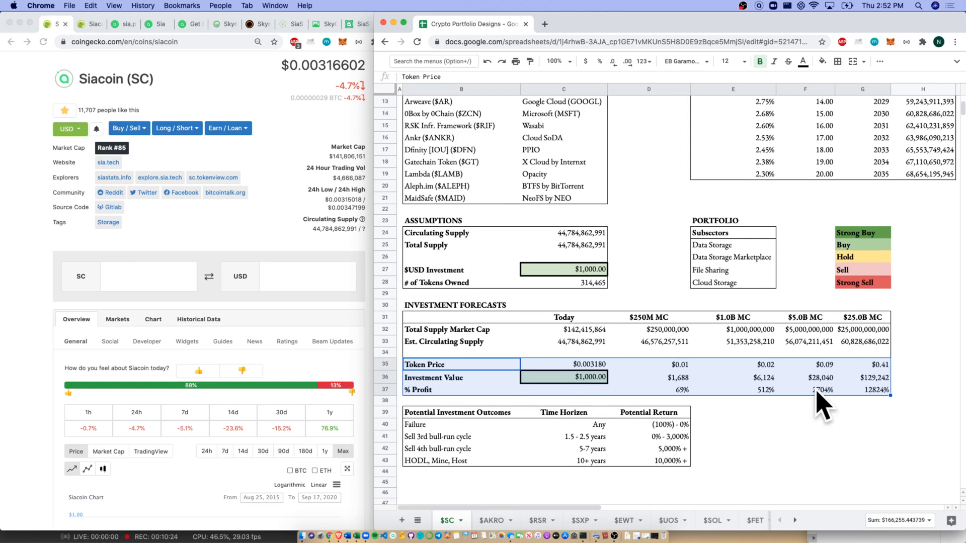
click(459, 412)
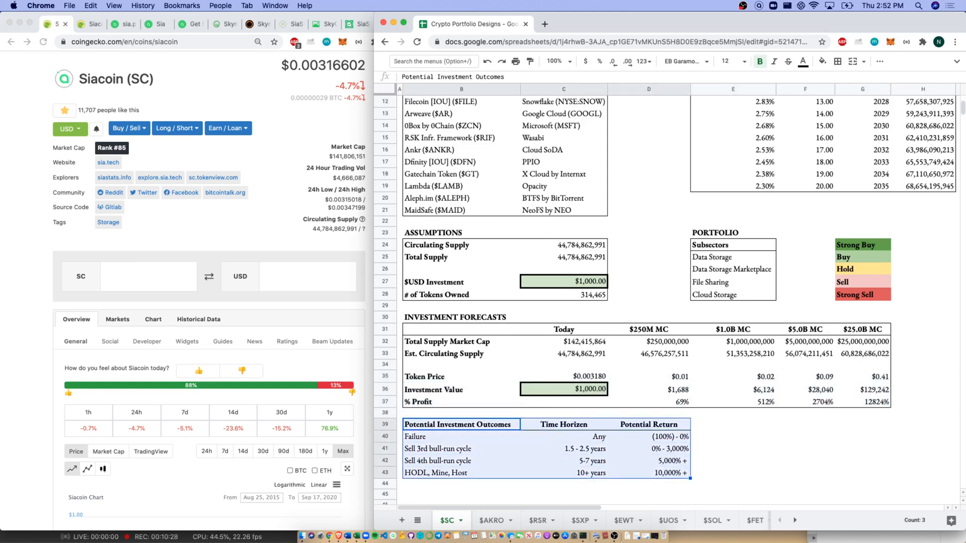
click(461, 449)
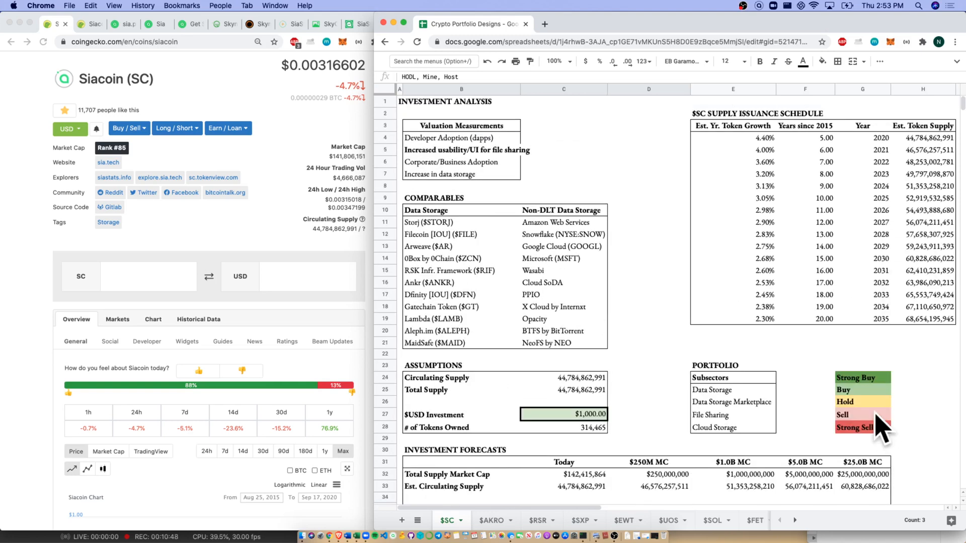
Add an outline border around the Strong Buy rating cell.
click(837, 61)
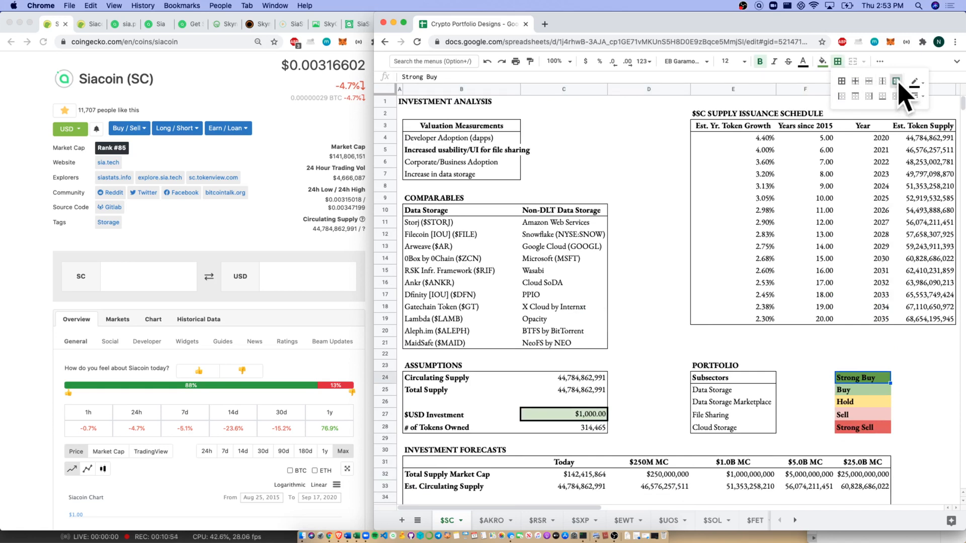
click(732, 365)
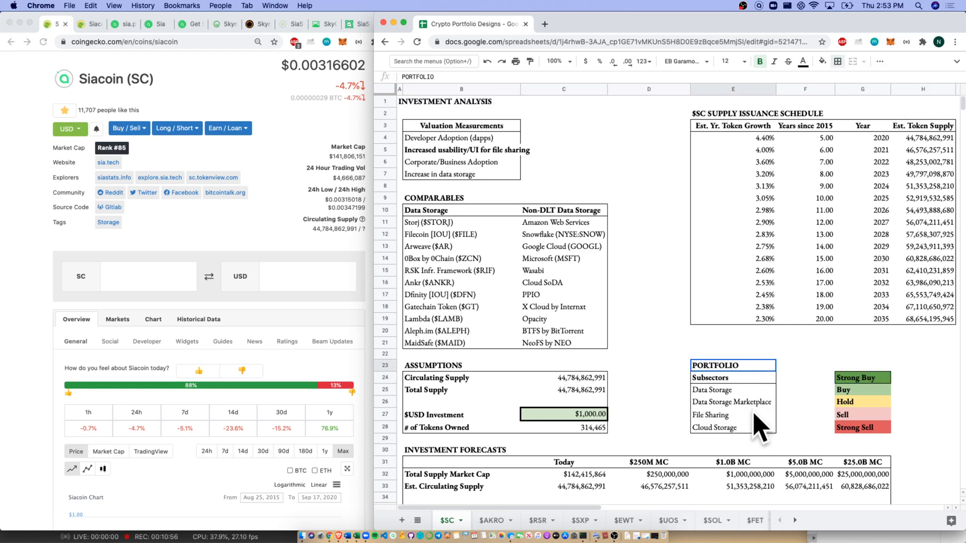